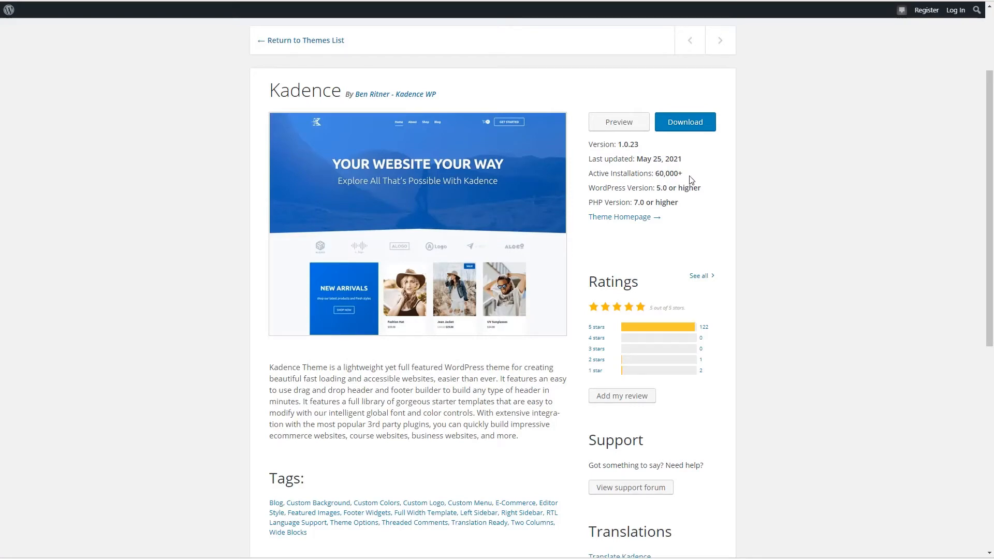
mouse_move(720, 329)
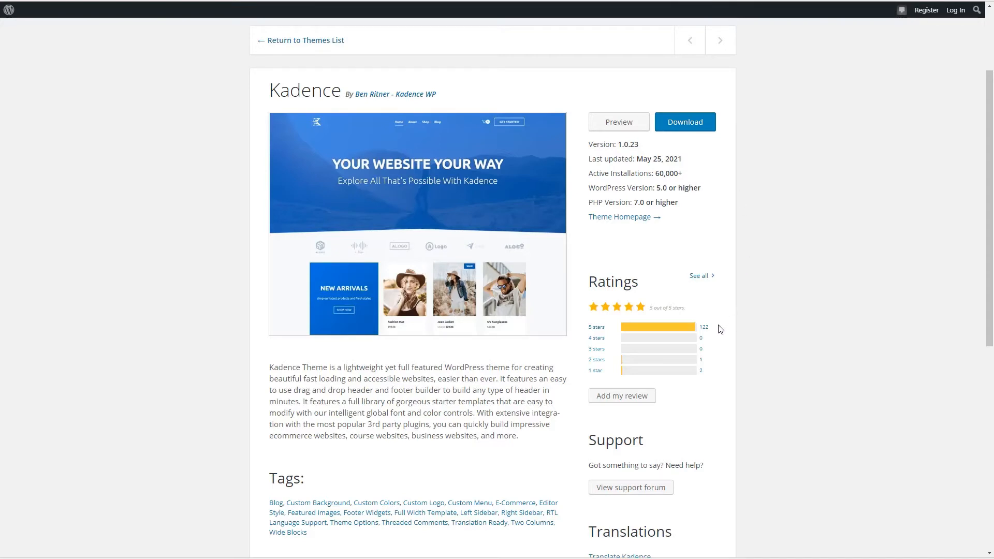
mouse_move(719, 330)
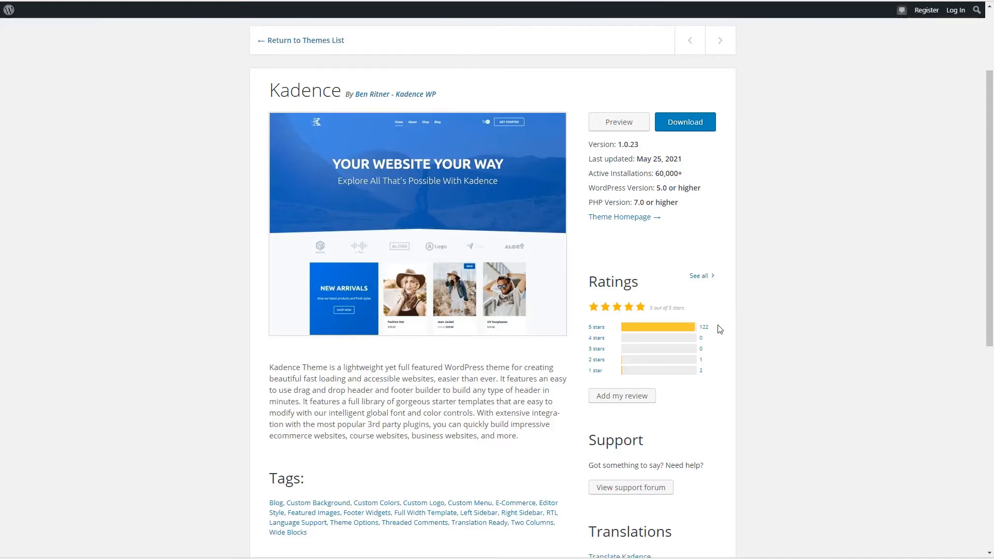
Scroll through the Kadence theme page and its support forum topic list.
scroll(down, 3)
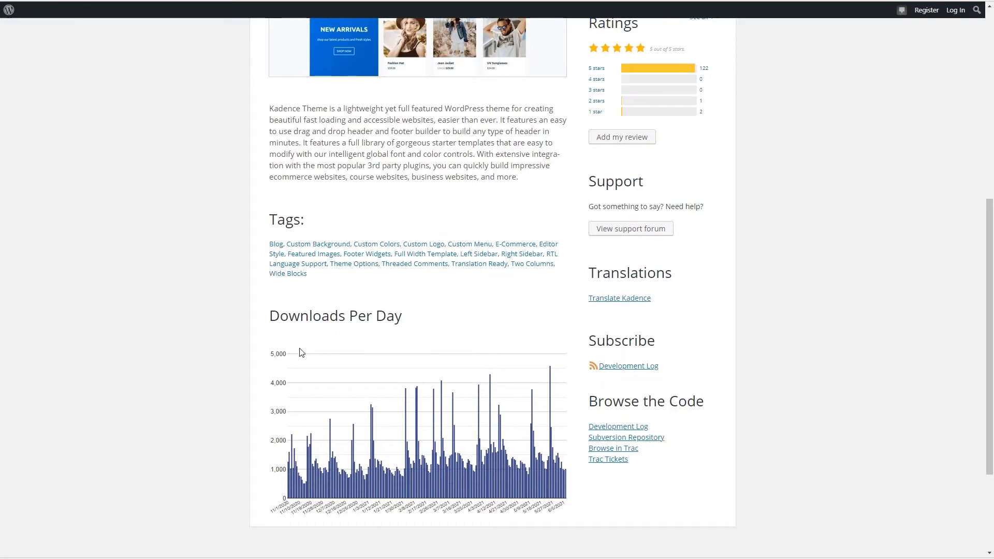
mouse_move(484, 348)
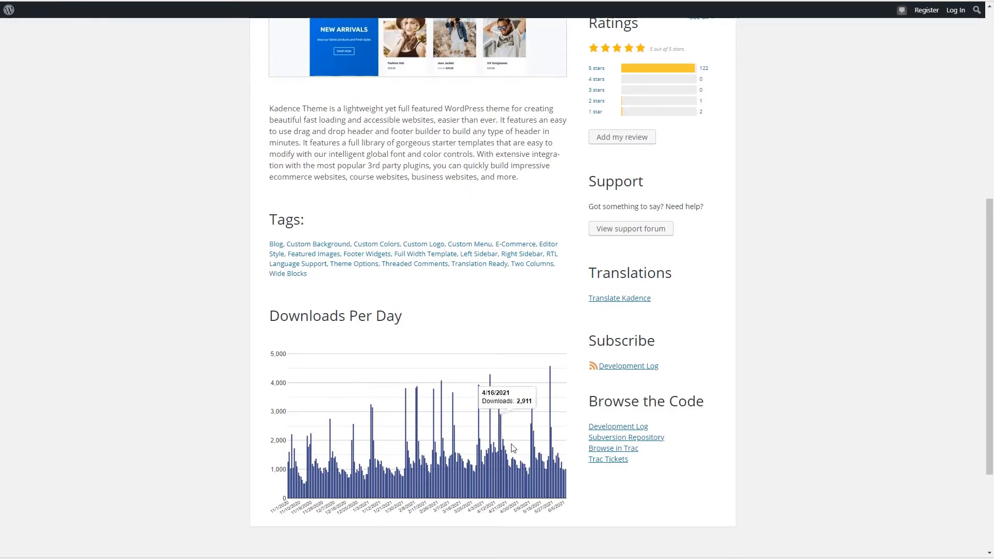
scroll(up, 3)
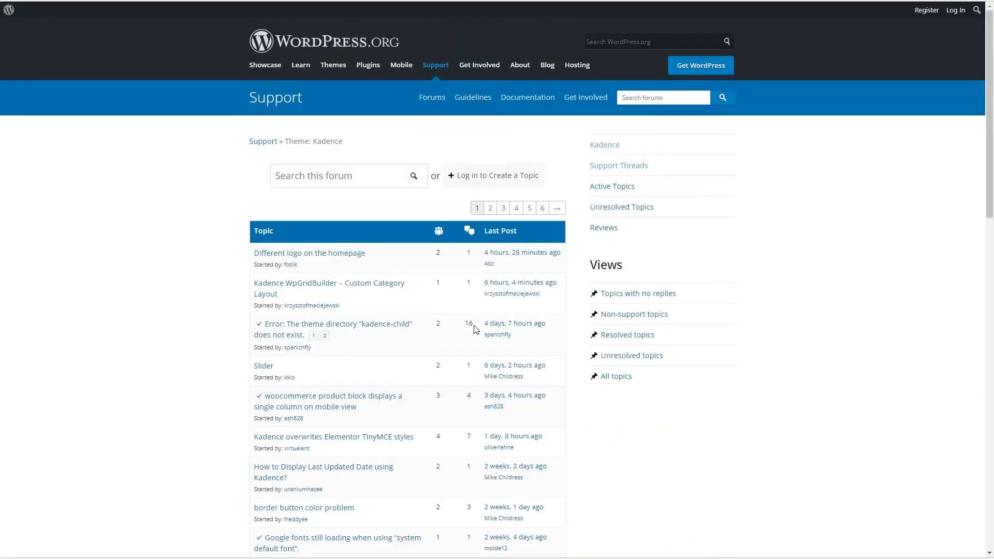
scroll(down, 3)
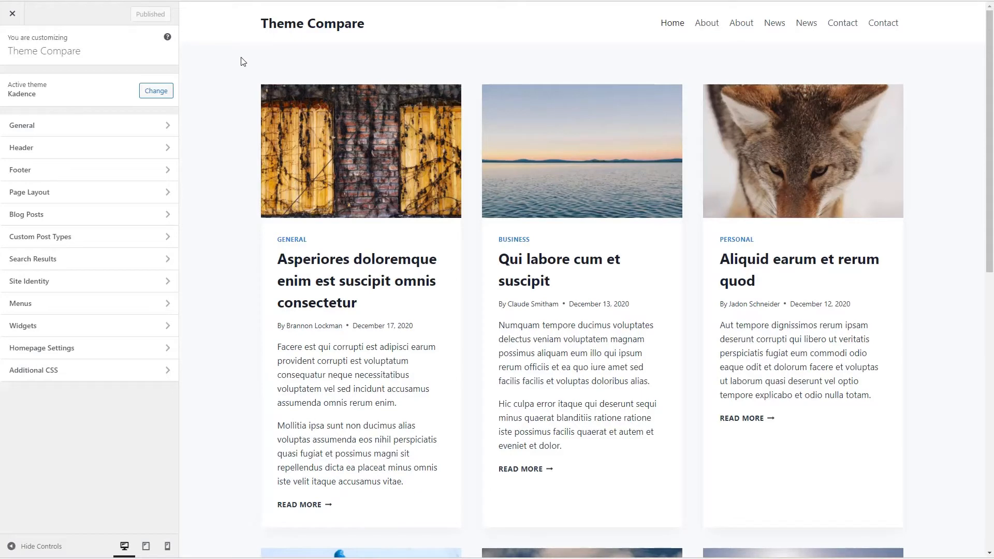
mouse_move(27, 97)
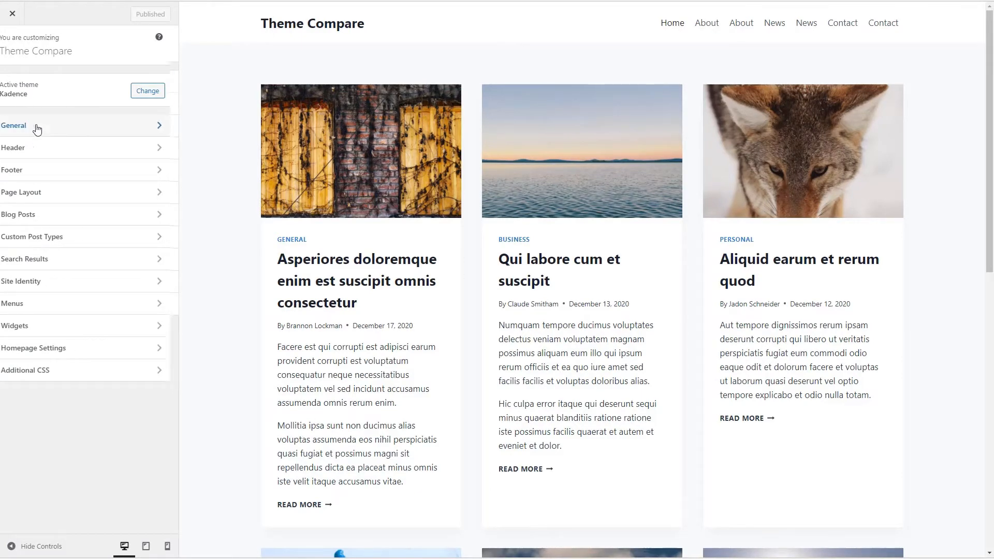
Make the fourth Global Palette colour (Strong Text) pink in General > Colors and view the first post.
click(13, 126)
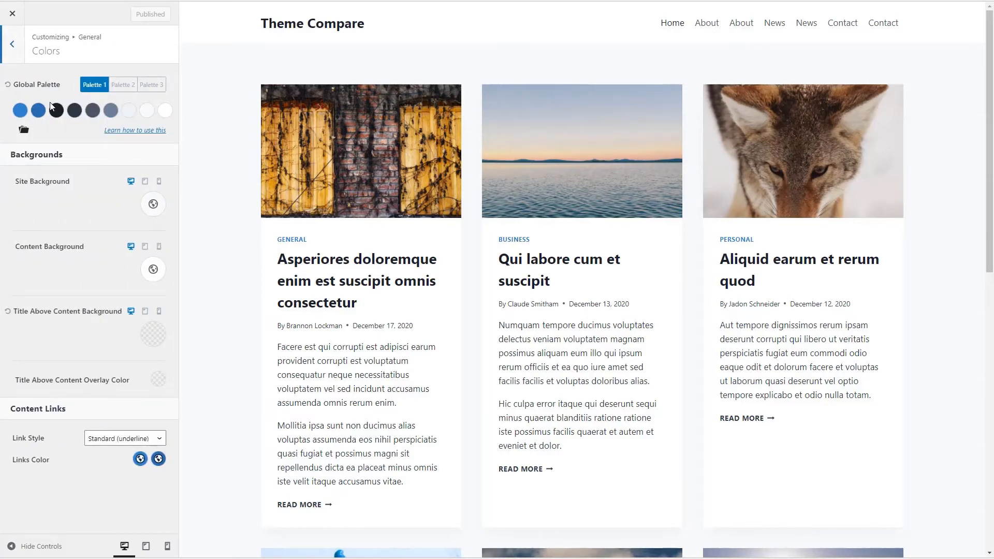
mouse_move(75, 111)
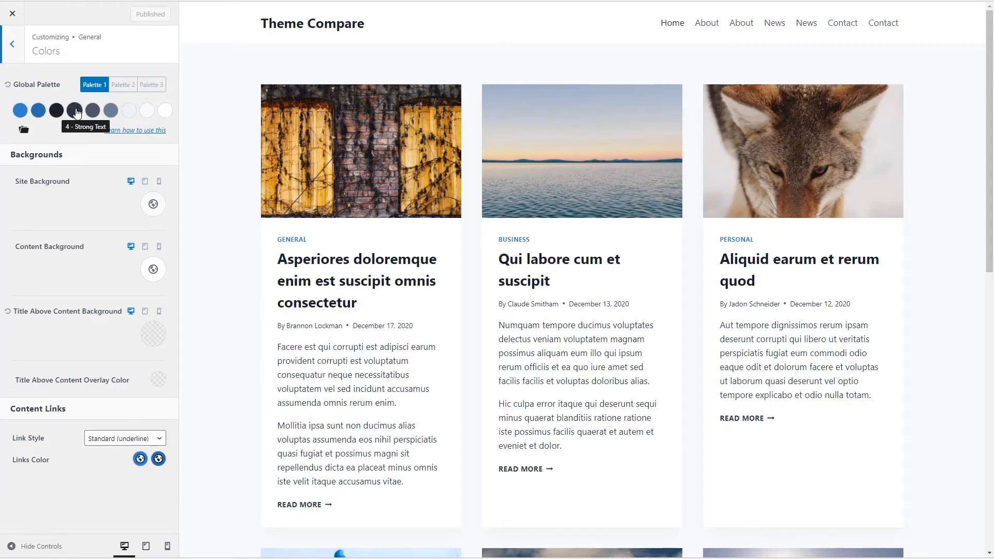
click(74, 110)
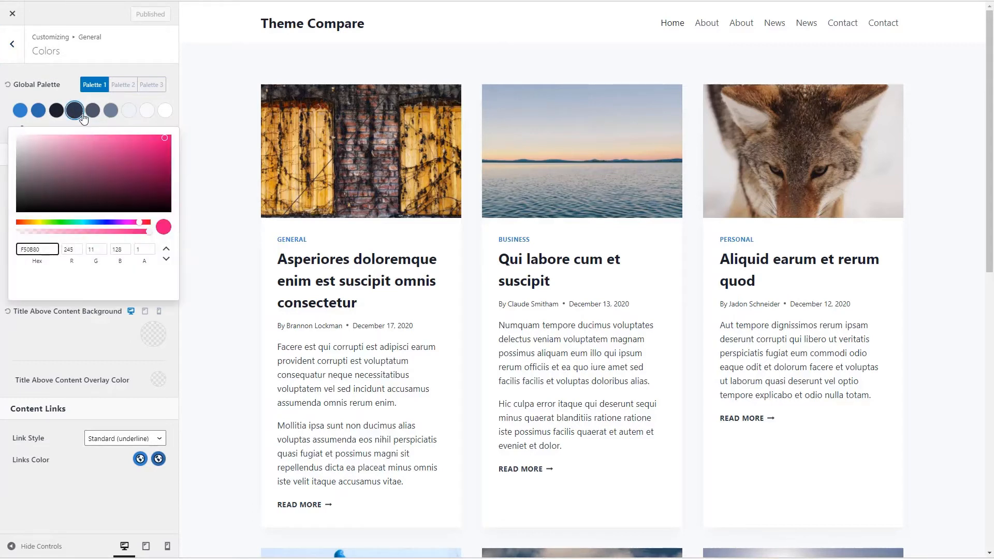
click(164, 138)
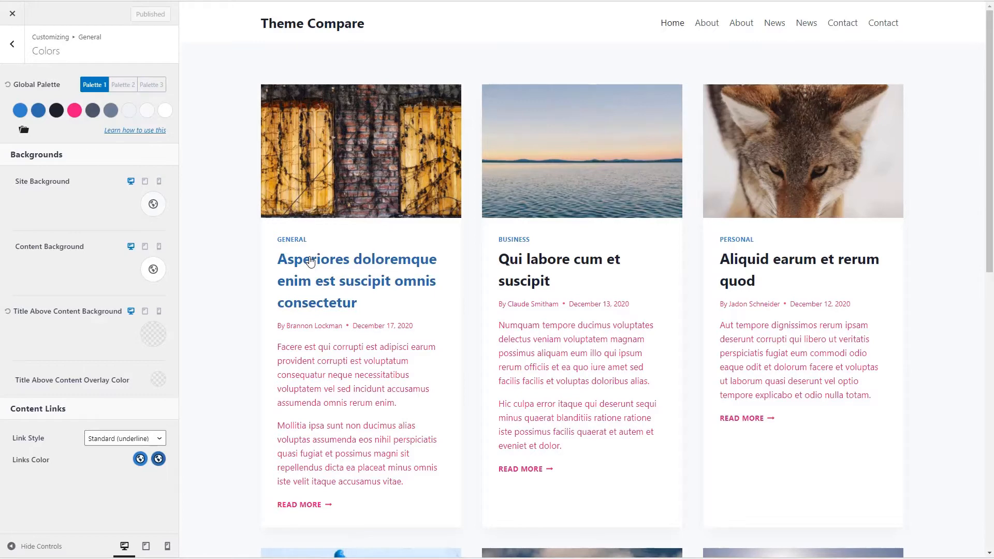
click(356, 259)
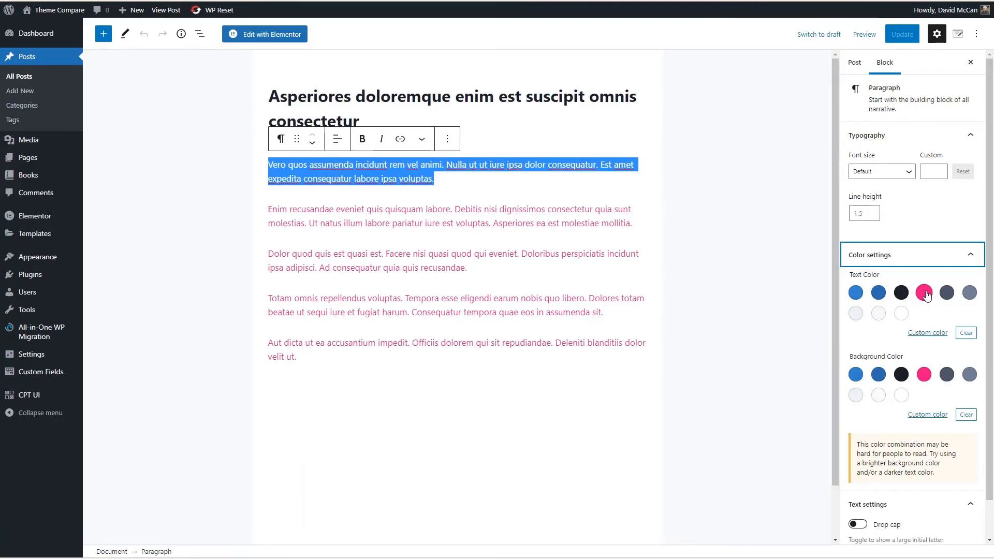
mouse_move(924, 292)
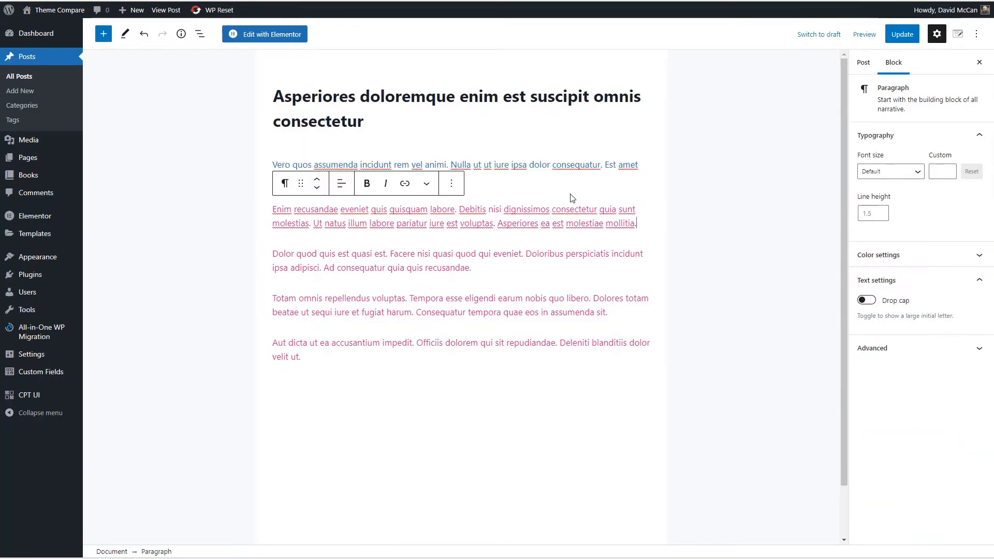
Retype the first paragraph's ending 'expedita consequatur labore ipsa voluptas.' and head to All Pages.
text(expedita consequatur labore ipsa voluptas.)
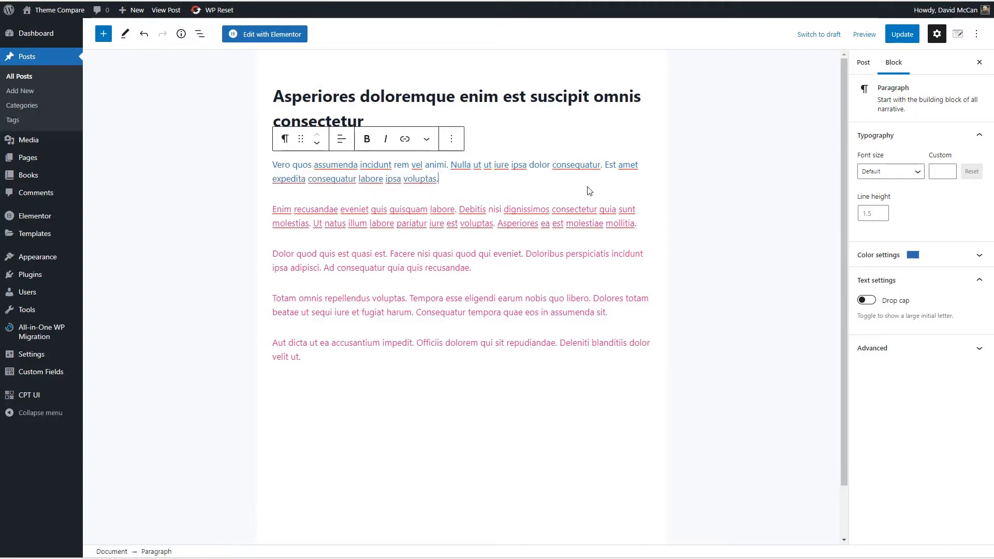
click(27, 157)
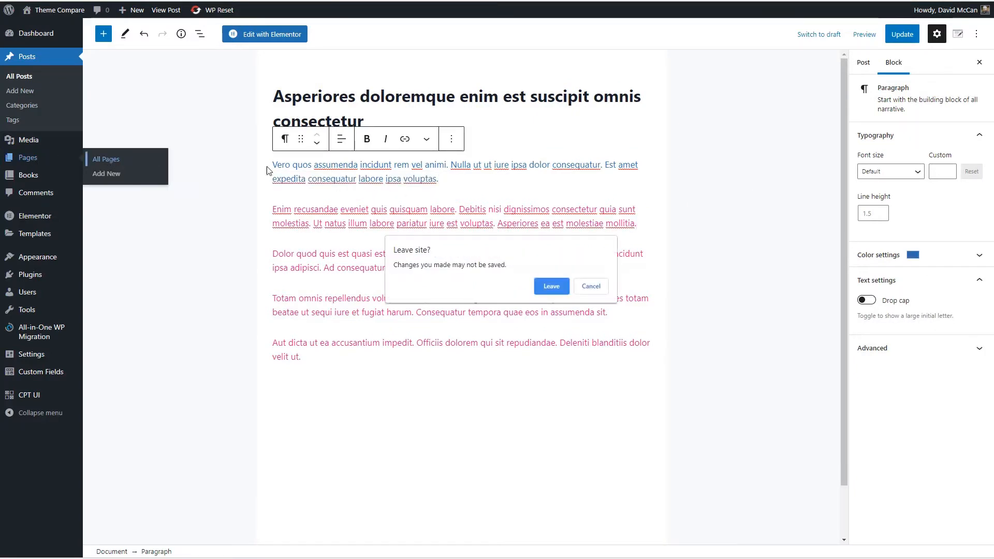
Leave the post, edit Sample Page in Elementor and list the text widget's global colours including pink Strong Text.
click(550, 286)
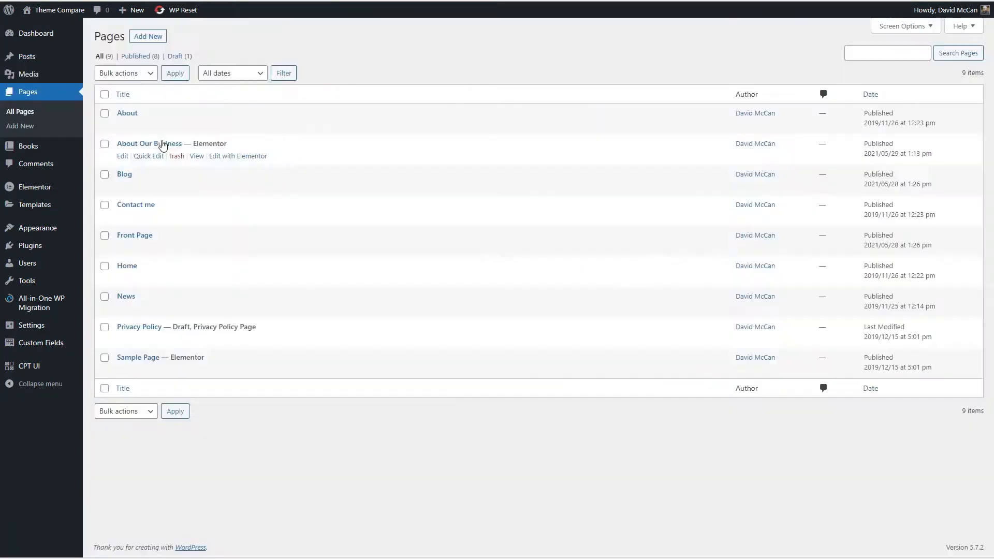
click(238, 157)
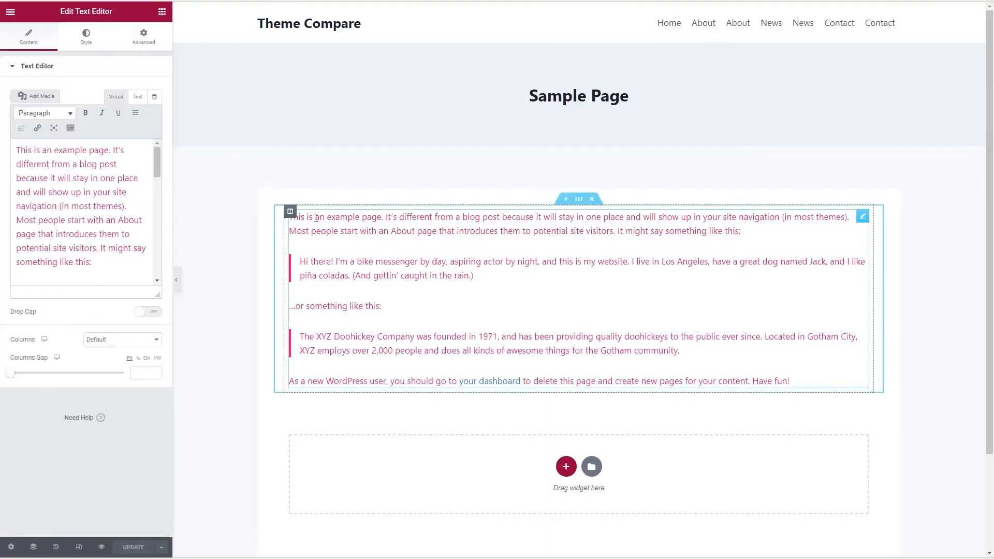
click(86, 36)
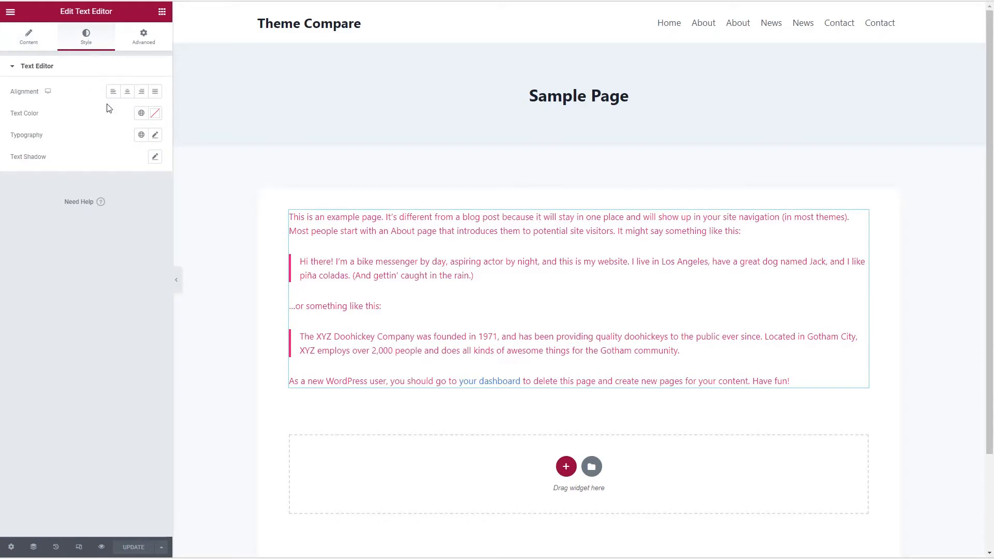
mouse_move(142, 114)
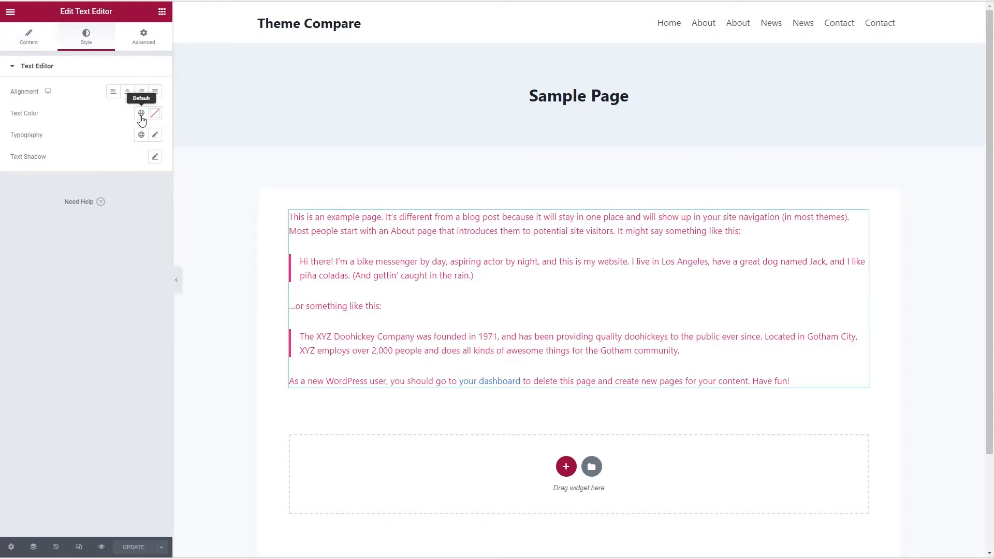
click(141, 114)
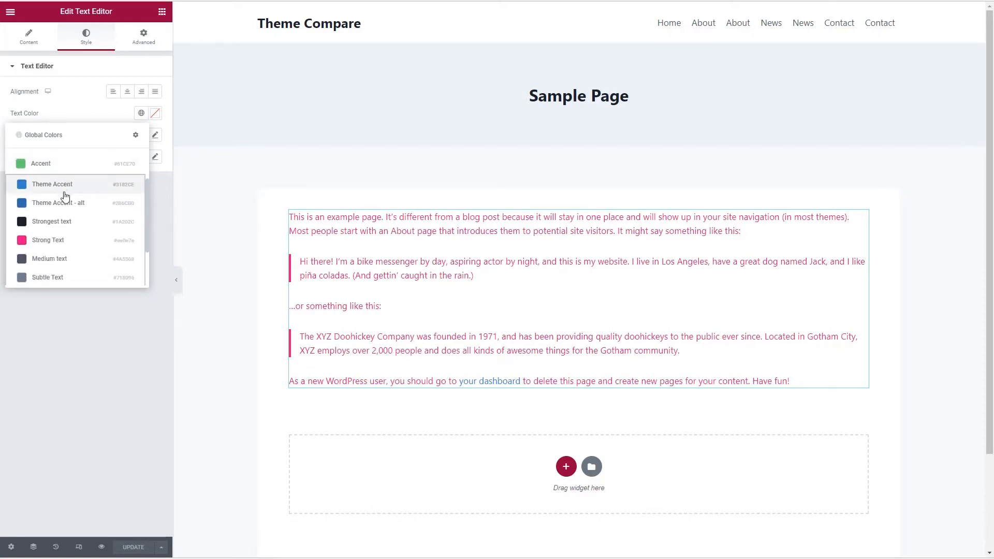
mouse_move(69, 224)
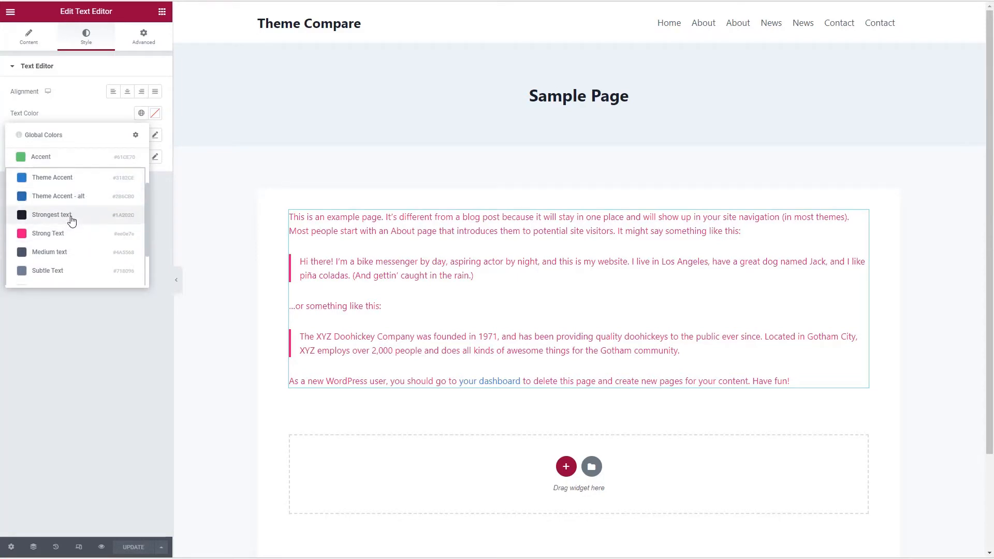
scroll(down, 3)
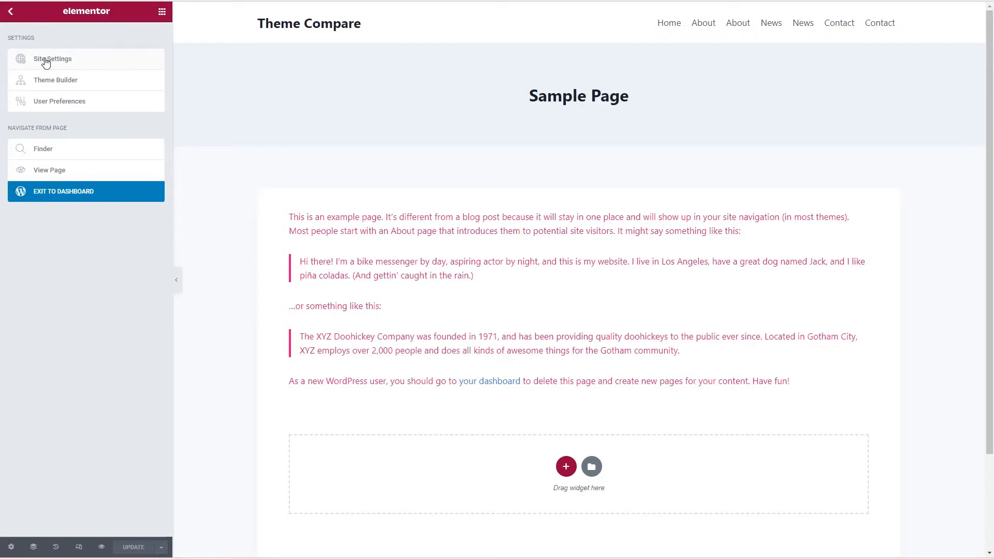
In Elementor Site Settings make the Strong Text theme colour green, update and close the settings.
click(52, 58)
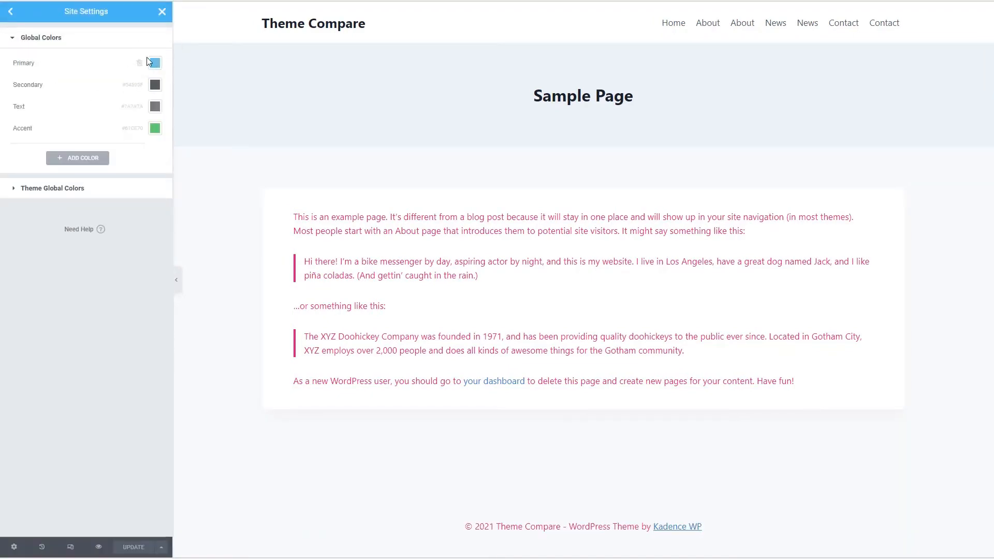
mouse_move(154, 128)
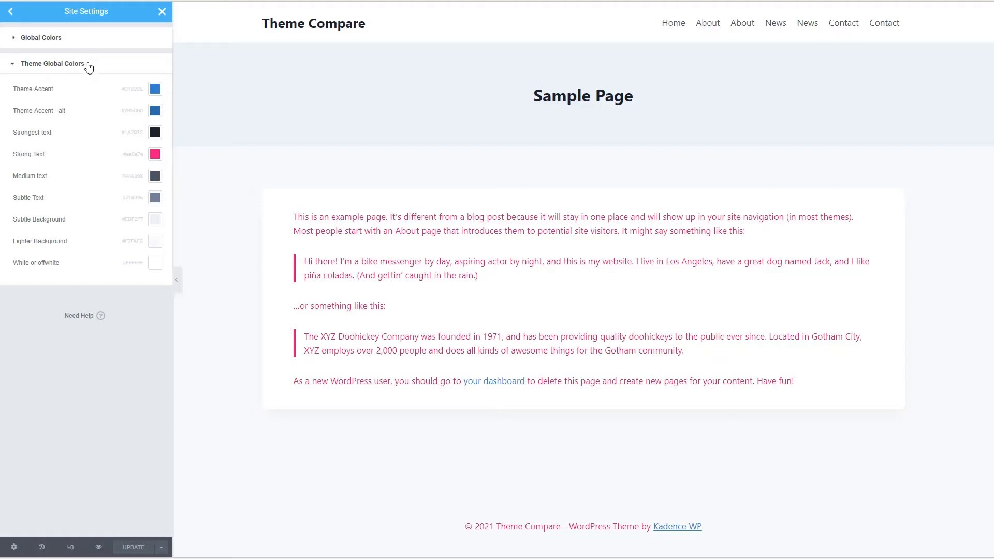
mouse_move(99, 79)
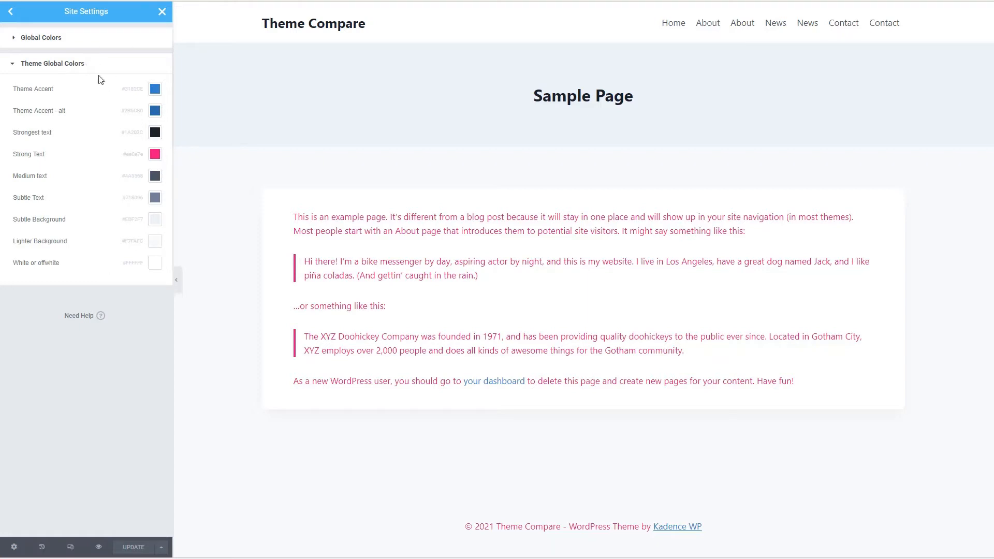
mouse_move(106, 67)
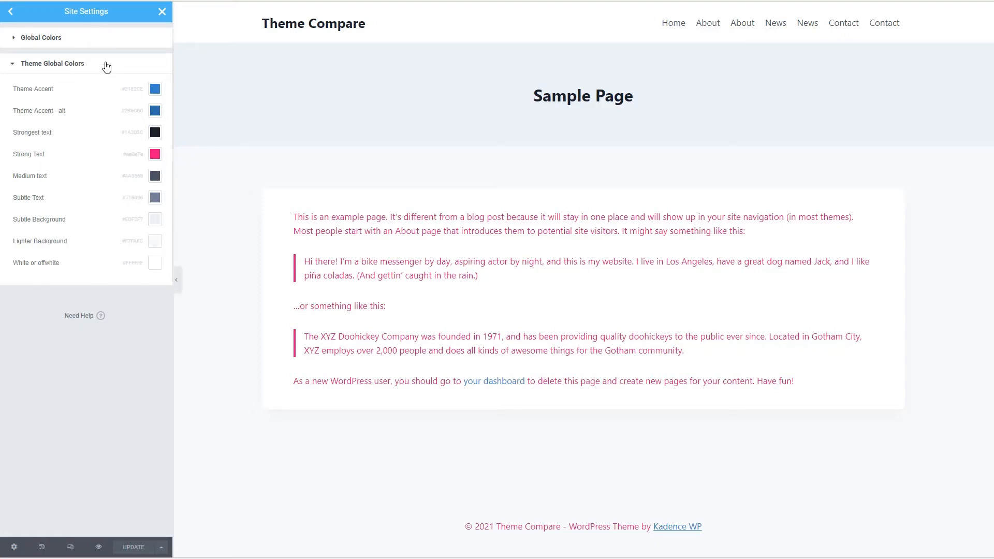
click(155, 153)
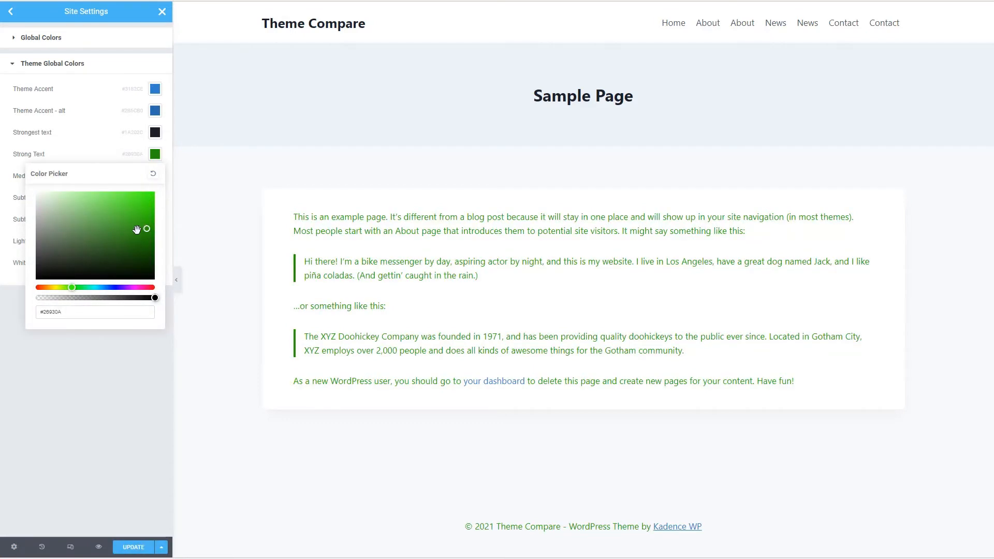
click(133, 547)
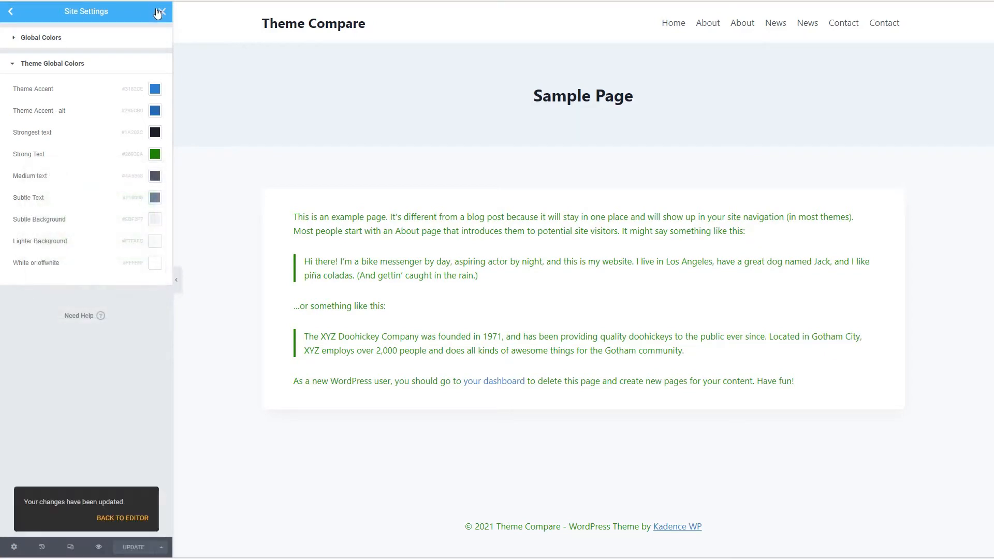
click(10, 12)
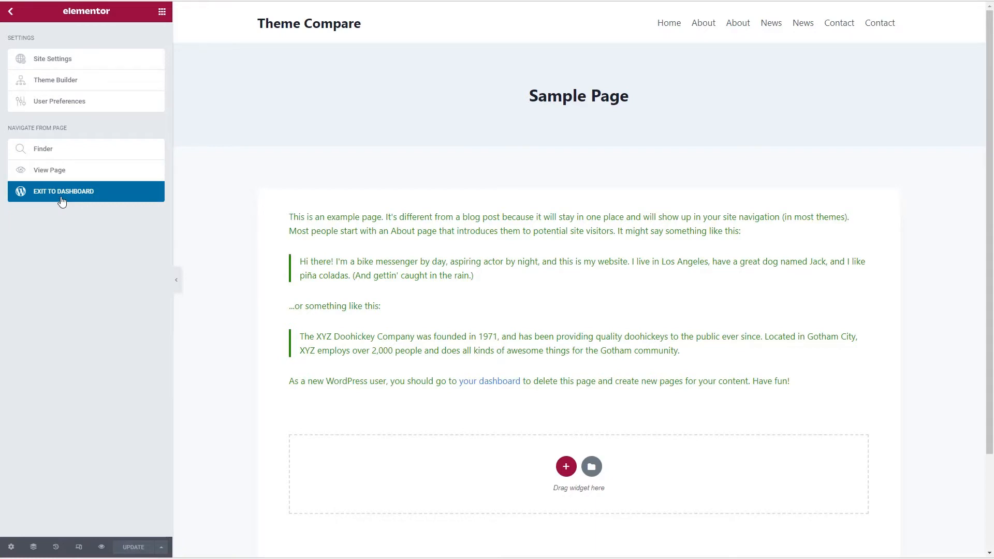
Exit to the site and view the Kadence Global Palette under Customize > General > Colors.
click(64, 191)
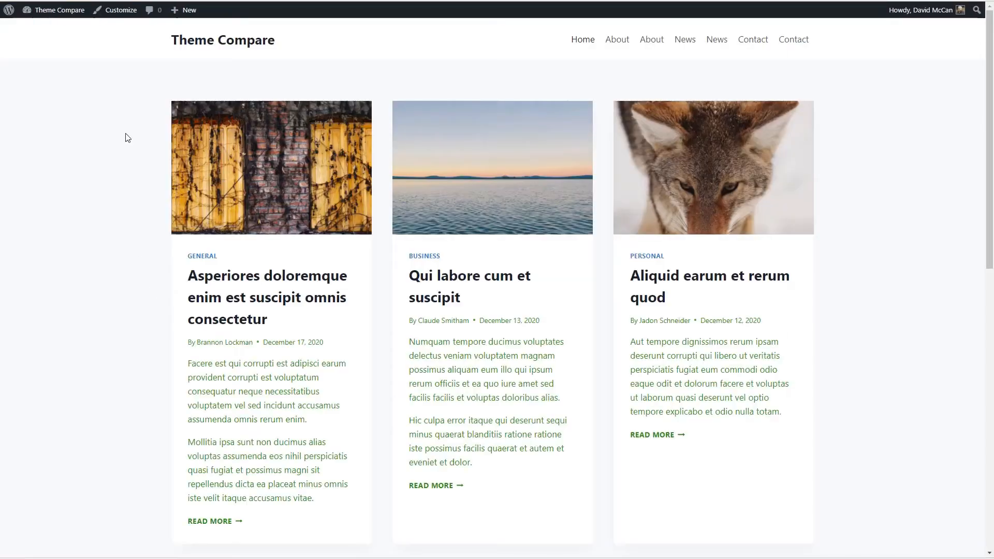
click(115, 9)
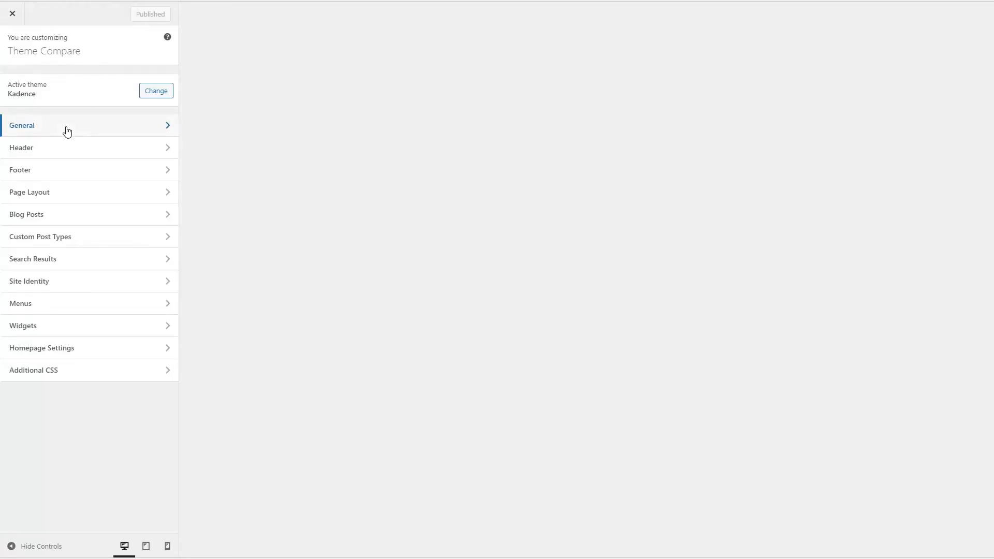
click(22, 126)
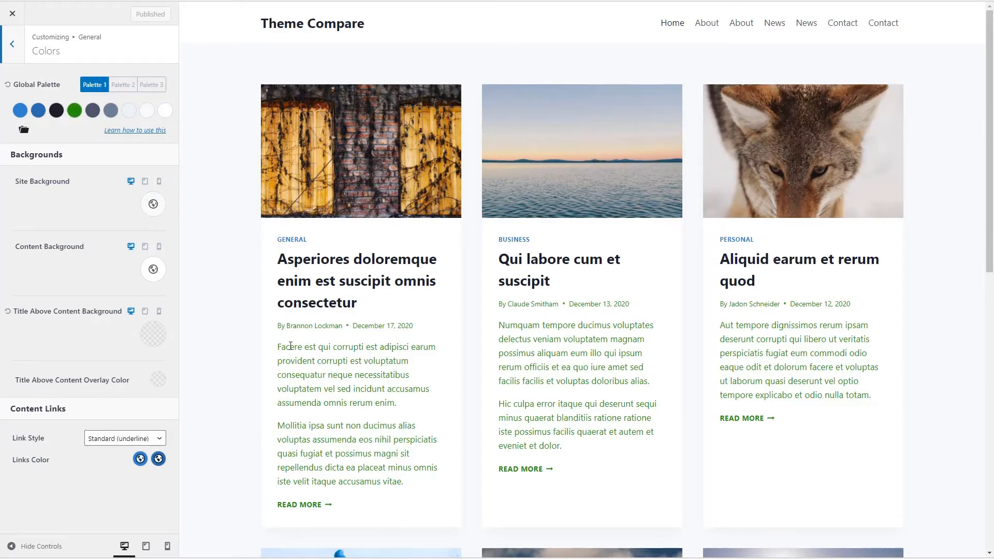
mouse_move(458, 263)
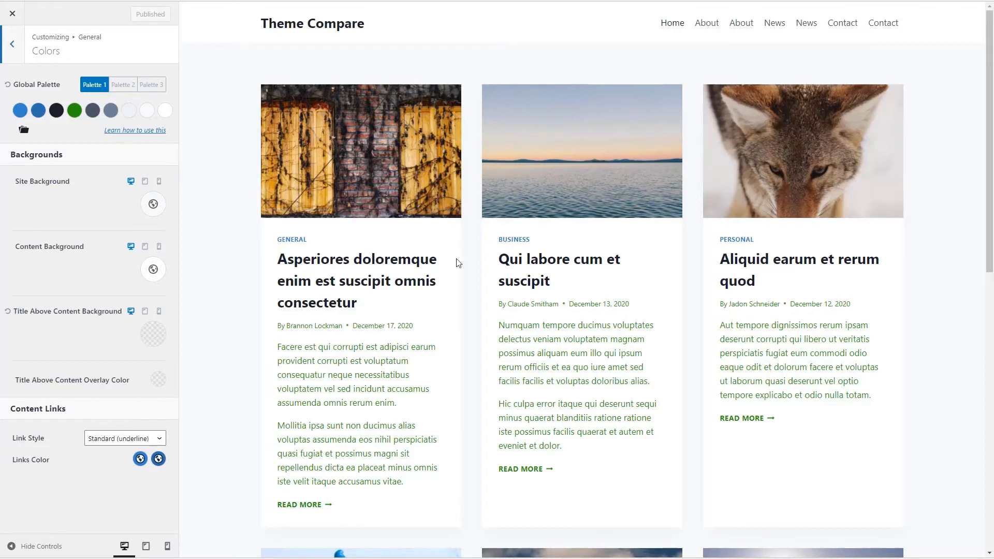
mouse_move(213, 98)
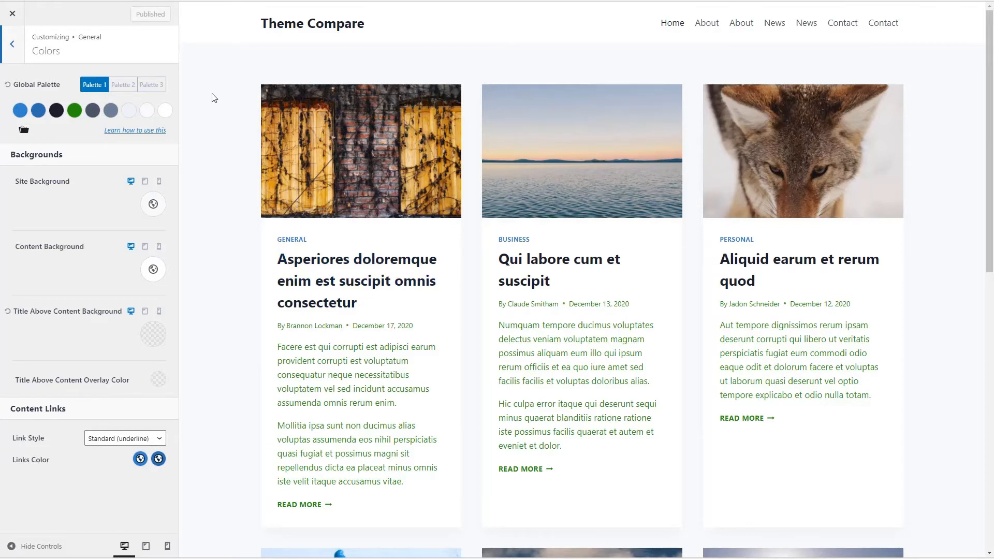
mouse_move(285, 100)
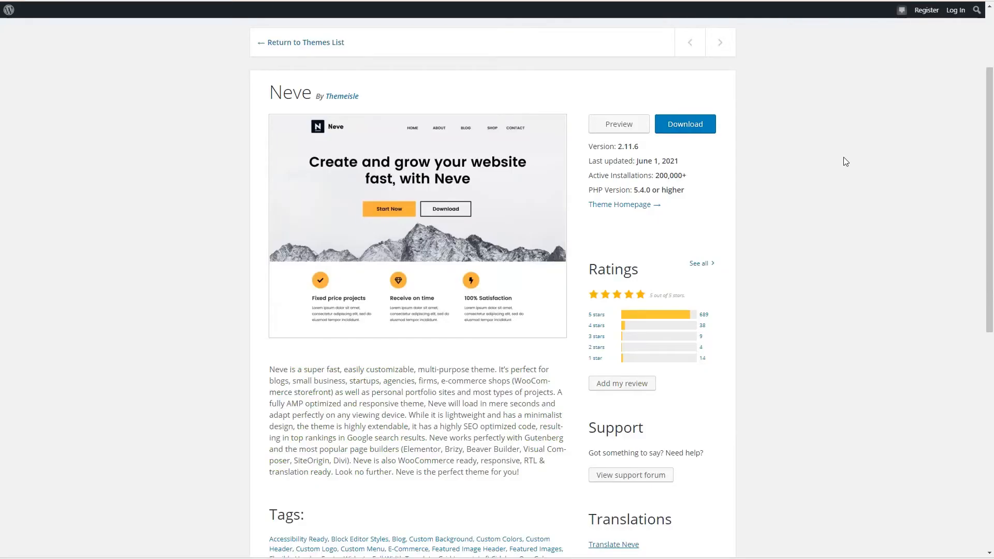
mouse_move(663, 185)
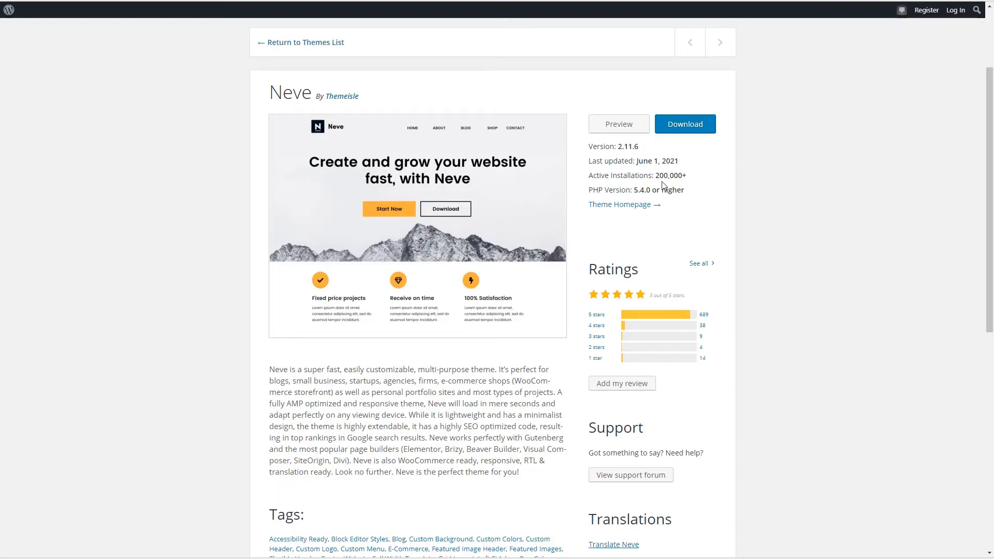
mouse_move(690, 184)
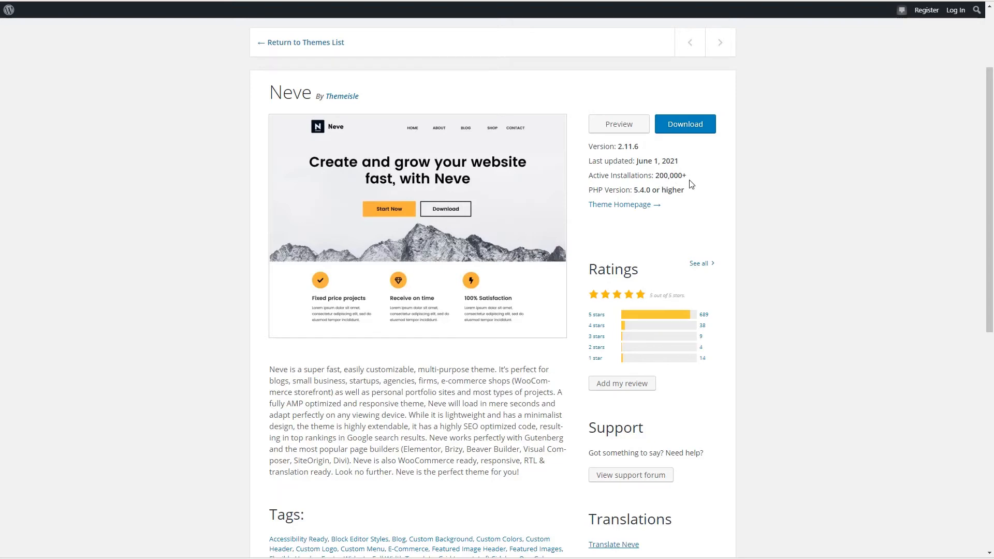
mouse_move(724, 319)
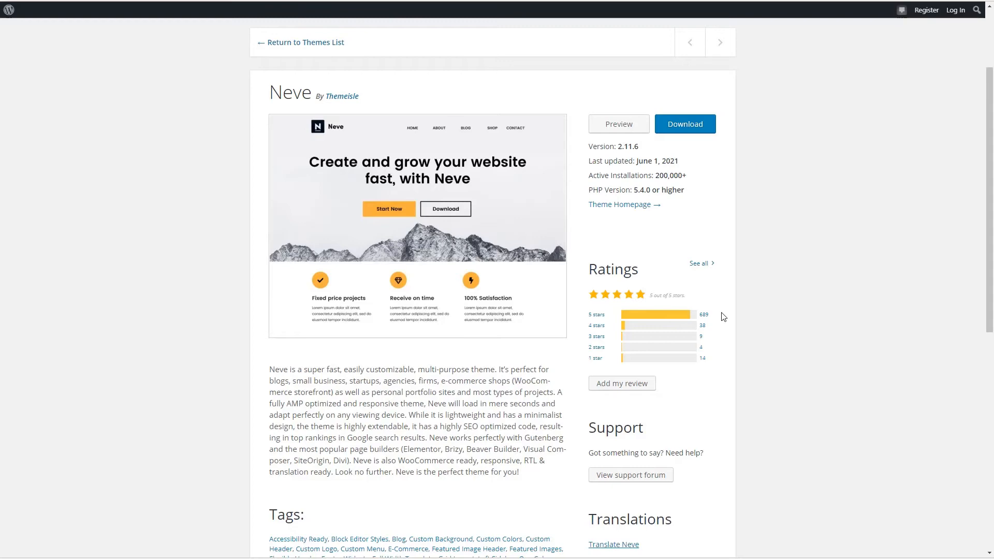
Scroll the Neve theme page and browse its support forum topic list.
scroll(down, 3)
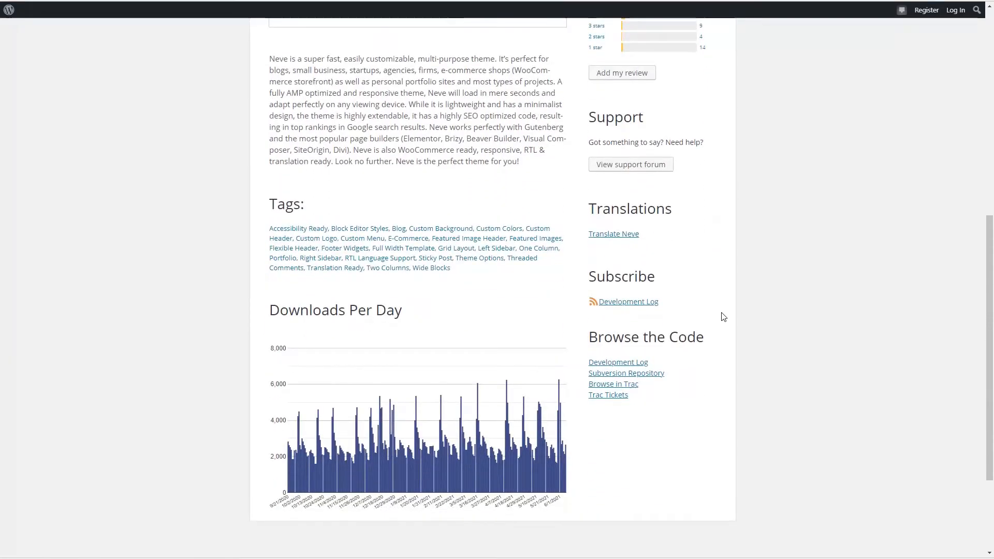
mouse_move(370, 398)
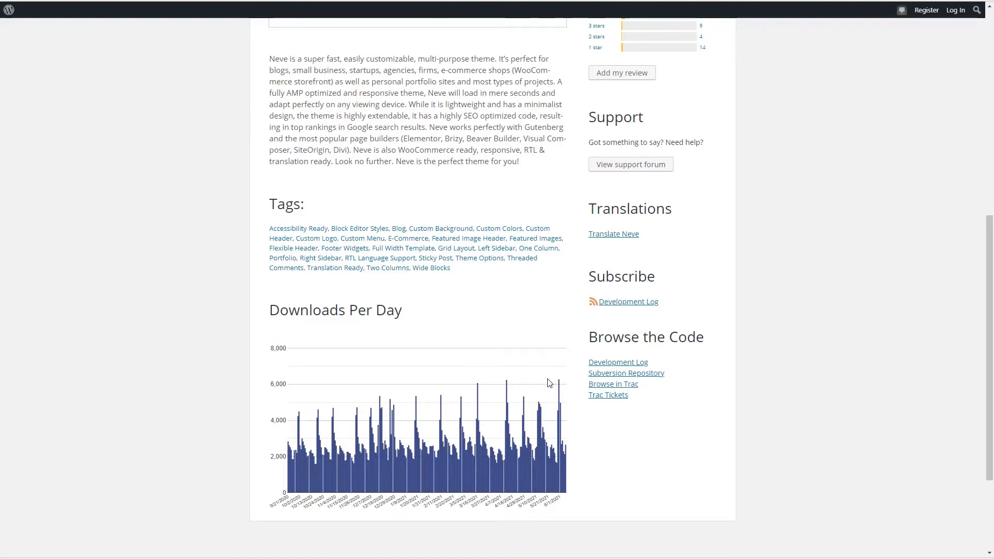
click(629, 165)
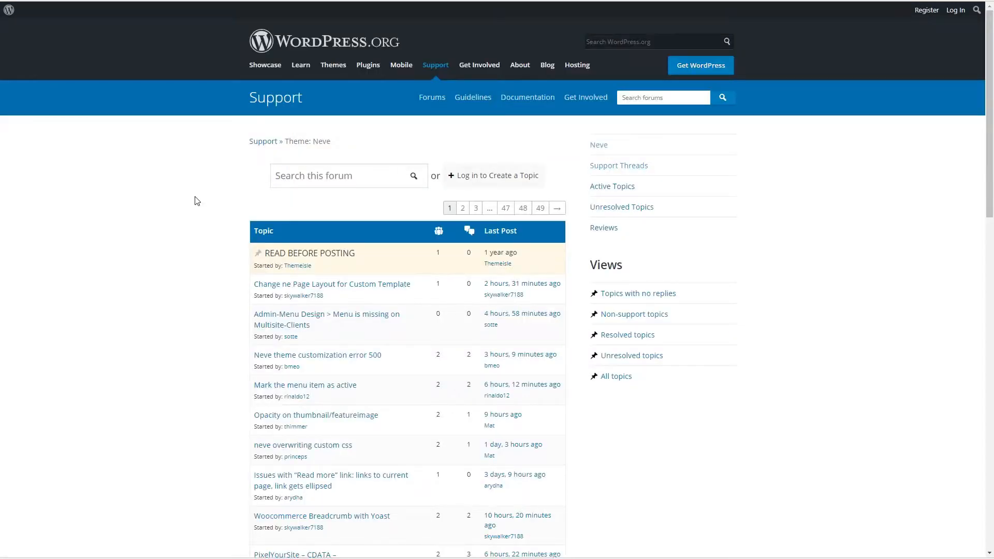
scroll(down, 3)
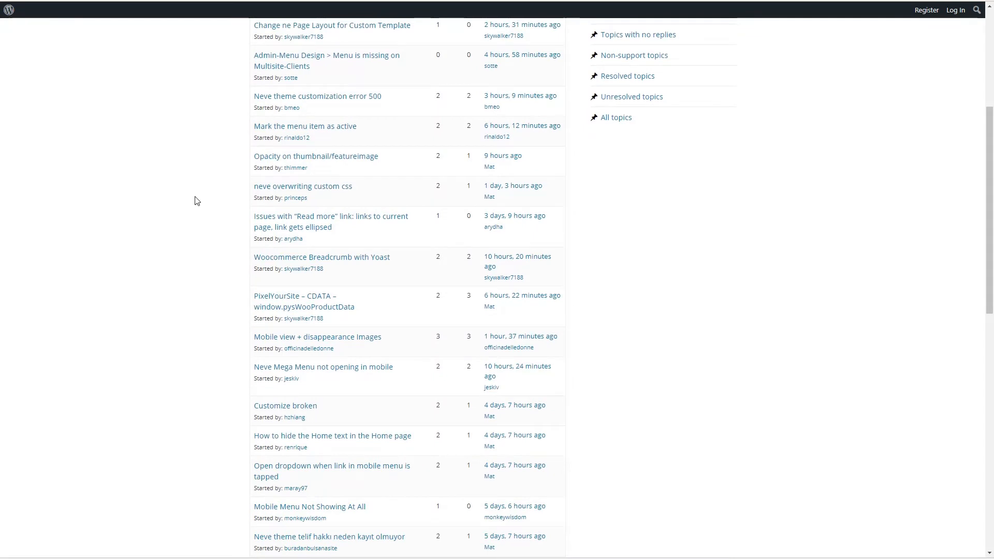
scroll(up, 3)
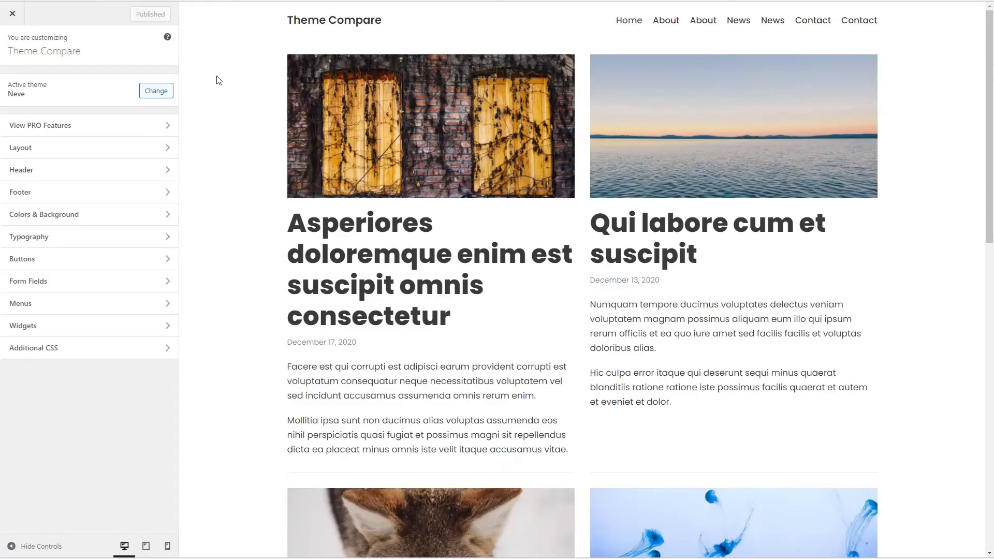
mouse_move(36, 99)
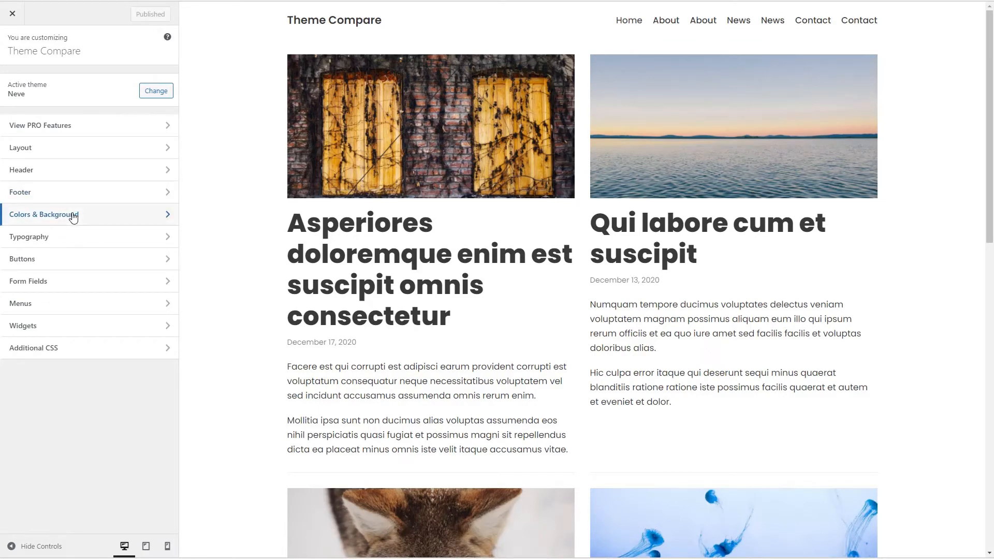
Make the Neve Base palette Text Color red in Colors & Background and publish it.
click(44, 214)
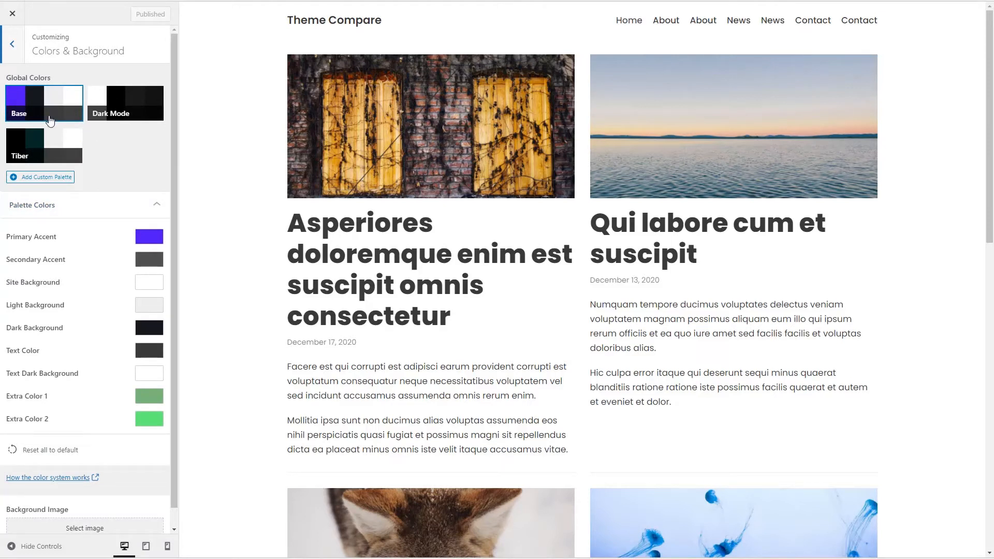
mouse_move(96, 121)
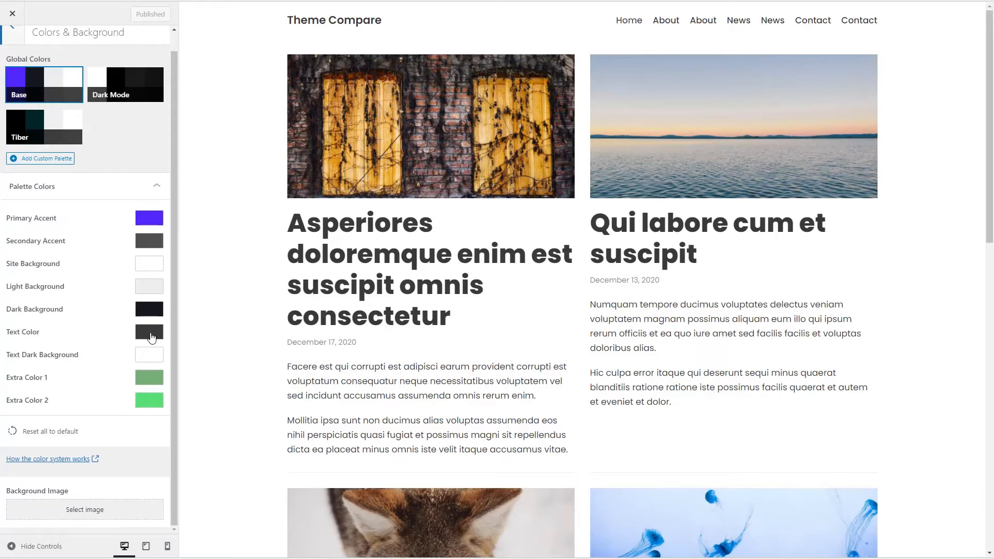
click(149, 331)
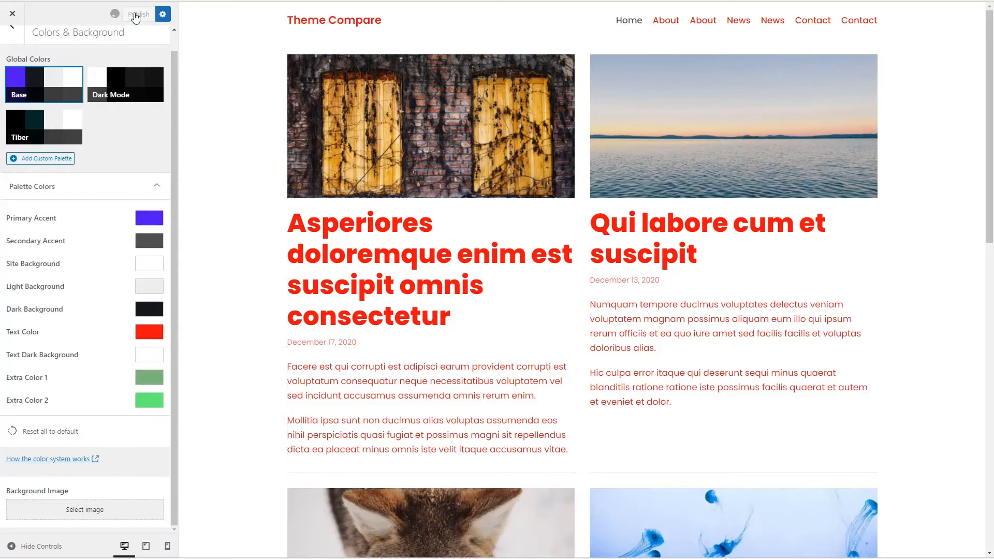
click(138, 13)
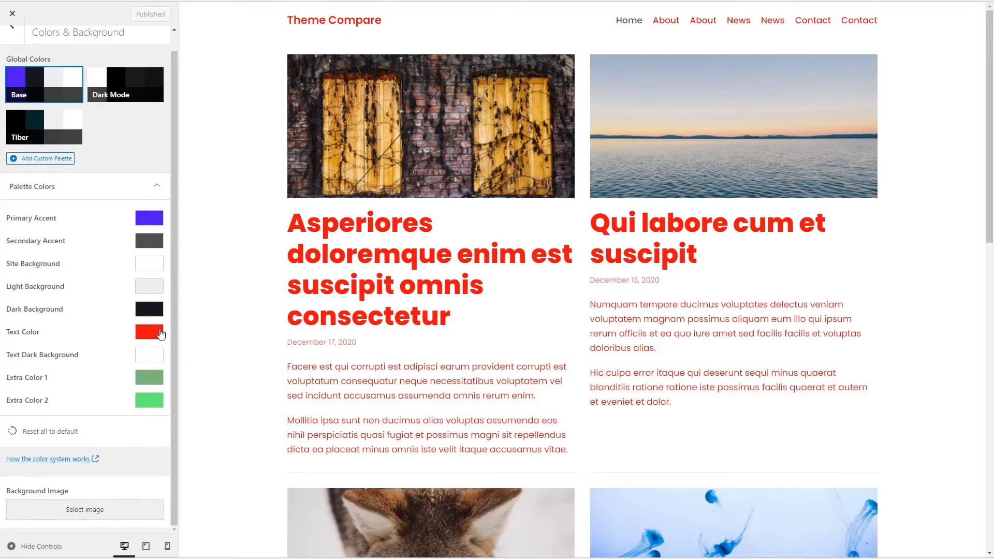
mouse_move(146, 335)
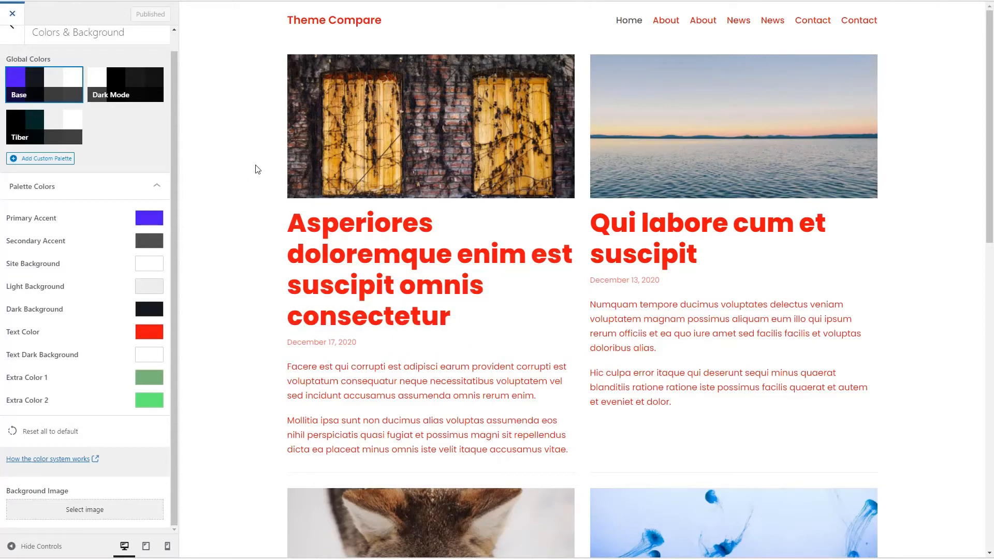
Close the Customizer, edit the first post in the block editor and check its paragraph Color settings.
click(11, 14)
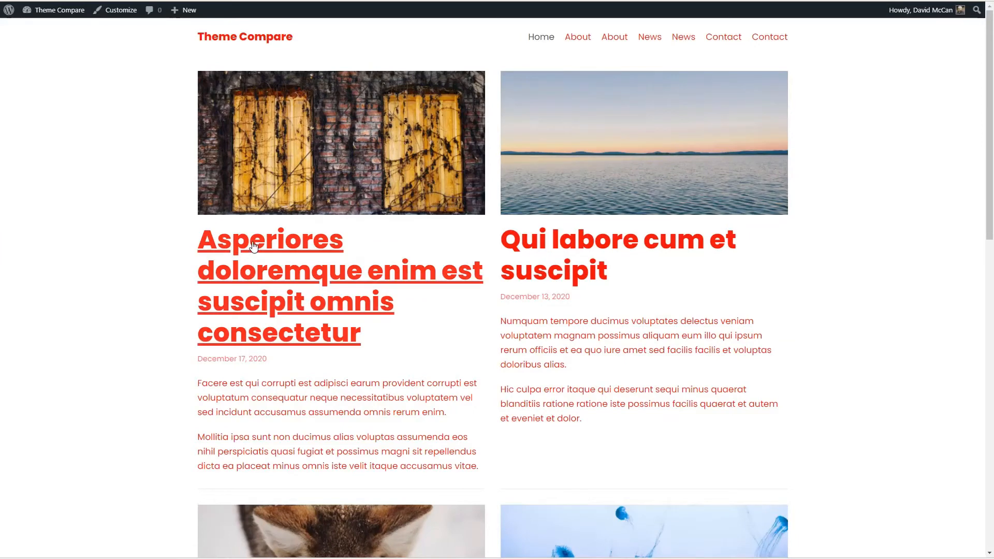
click(272, 240)
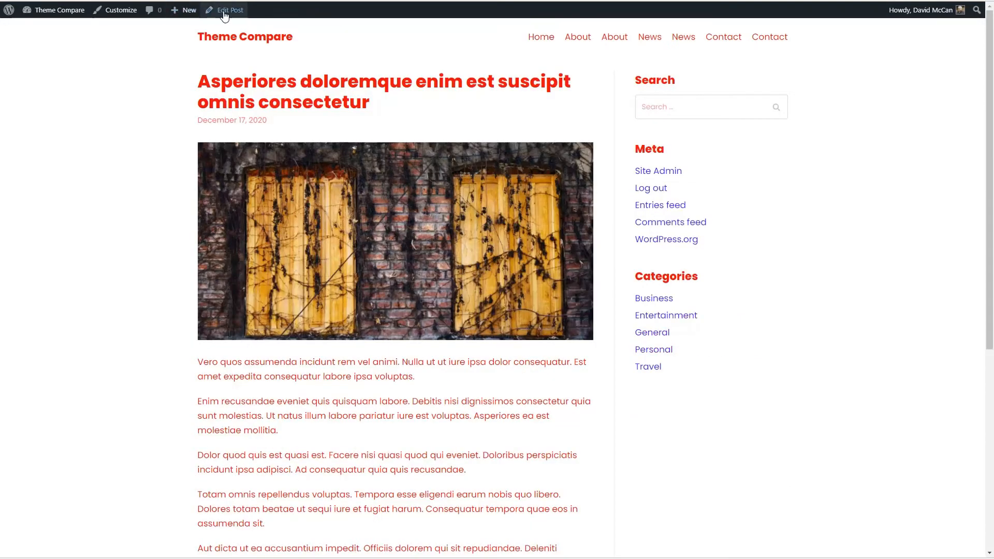
click(229, 10)
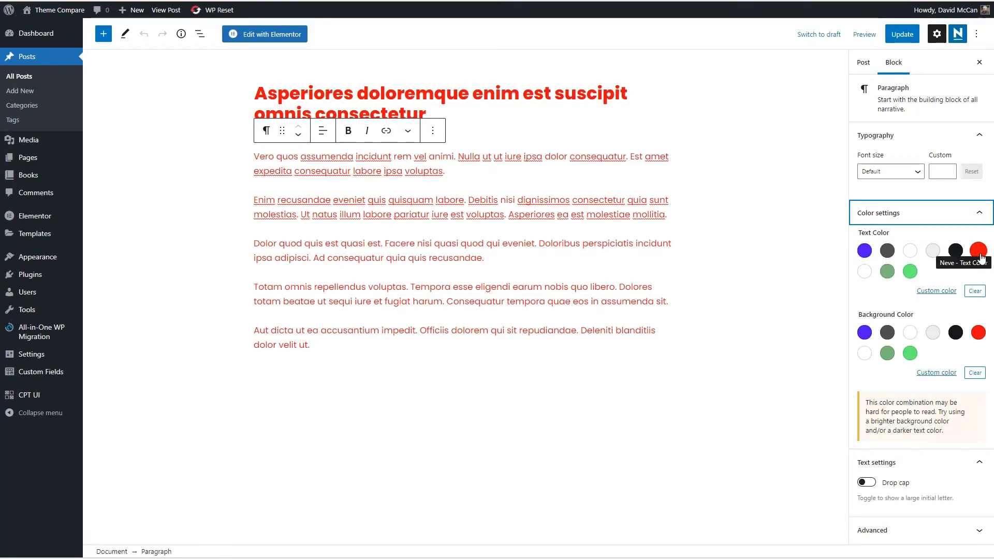
click(902, 33)
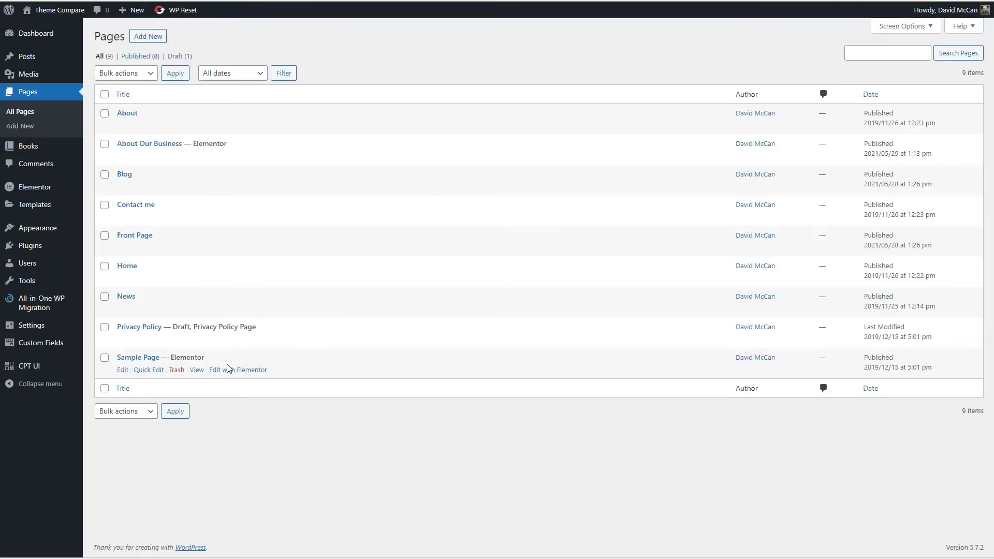
Edit Sample Page in Elementor and show the text widget's Style colour options with Neve's palette.
click(235, 370)
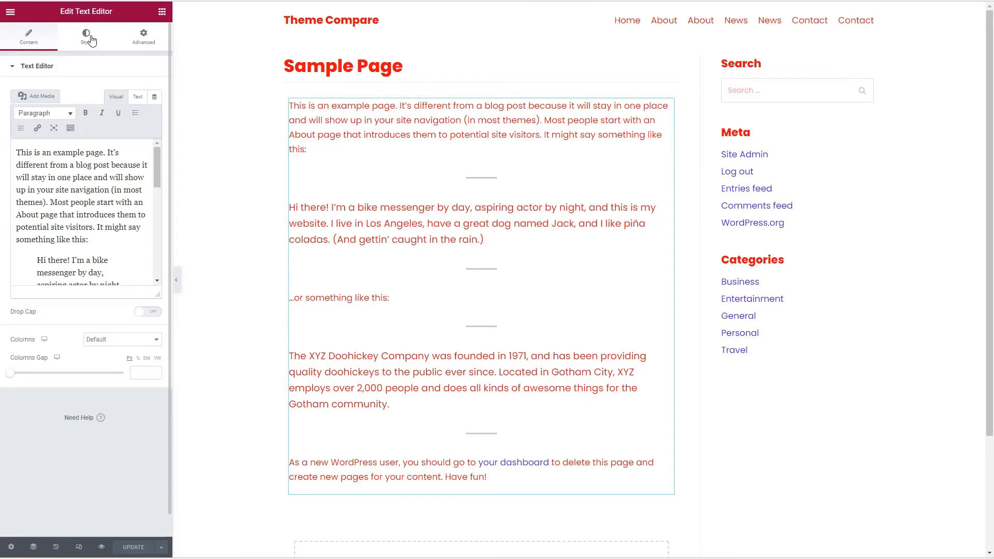
click(86, 37)
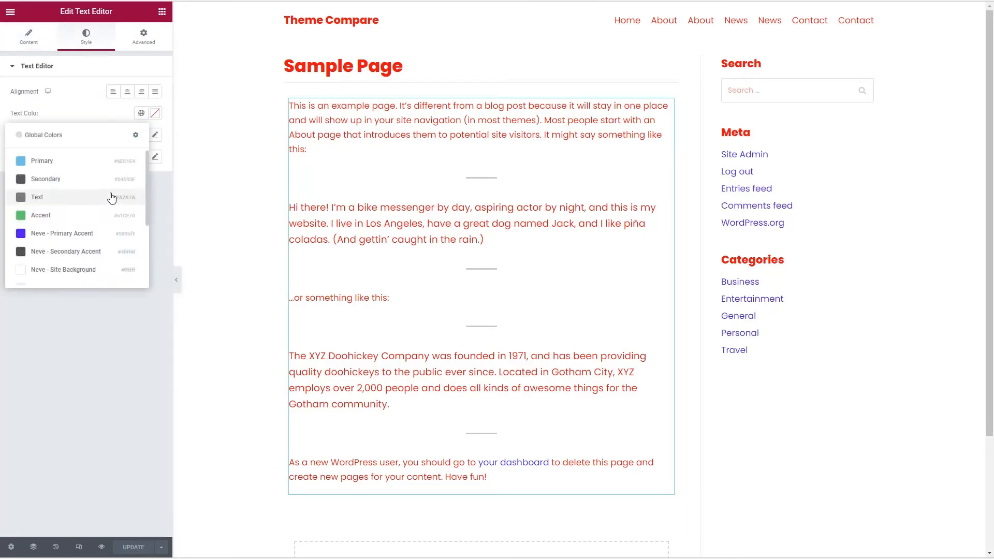
scroll(down, 3)
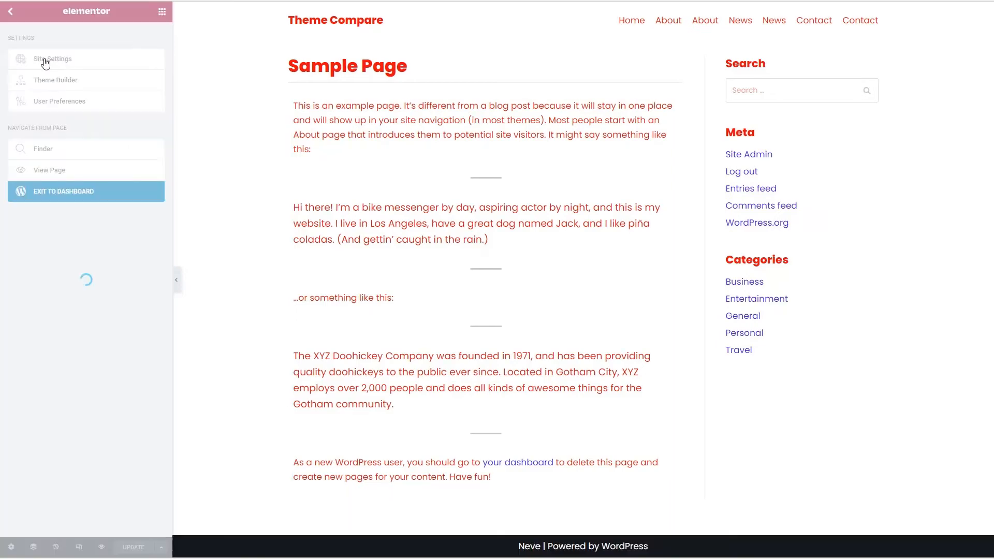
Go to Elementor's Site Settings before switching to the Blocksy theme page.
click(52, 58)
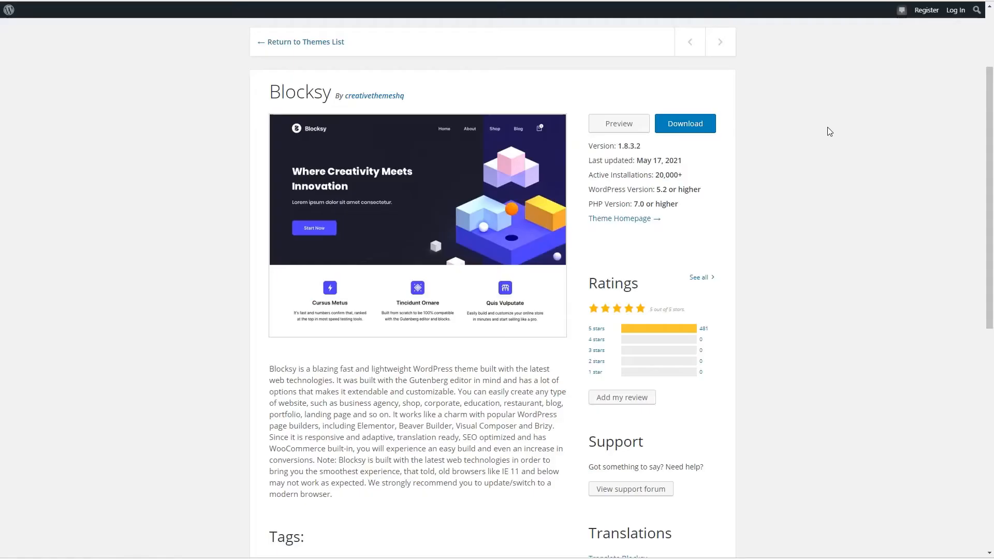
mouse_move(826, 135)
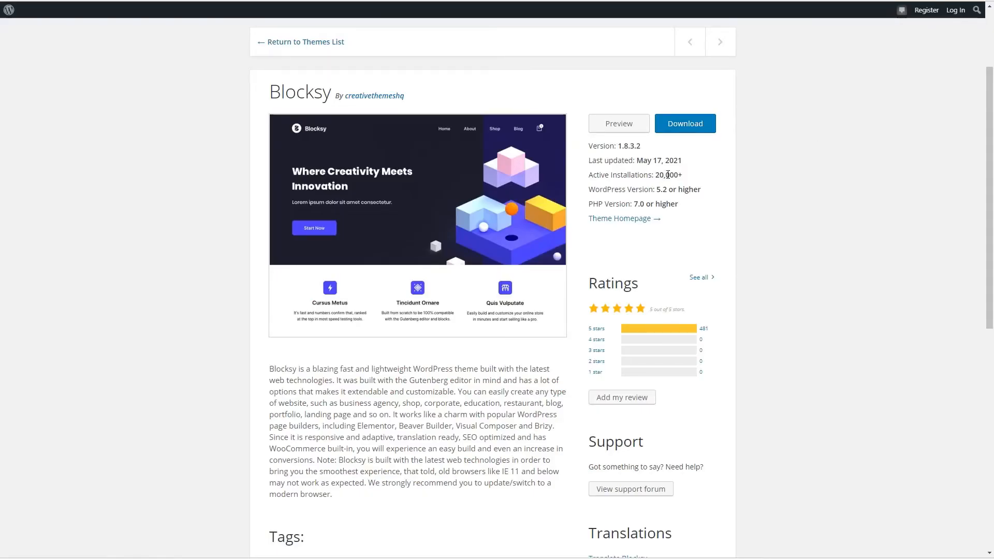
mouse_move(737, 187)
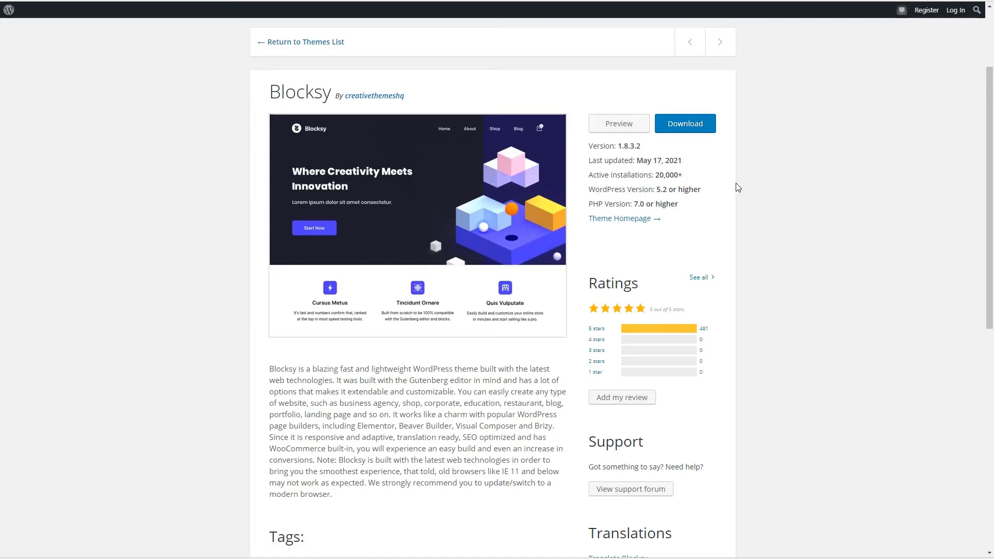
mouse_move(719, 332)
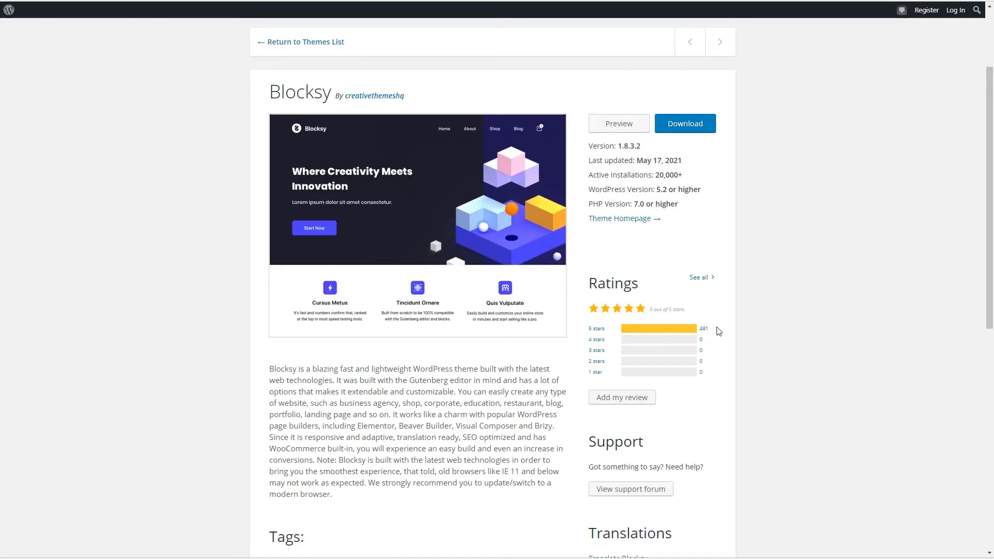
Scroll through Blocksy's theme details and its support forum topic list.
scroll(down, 3)
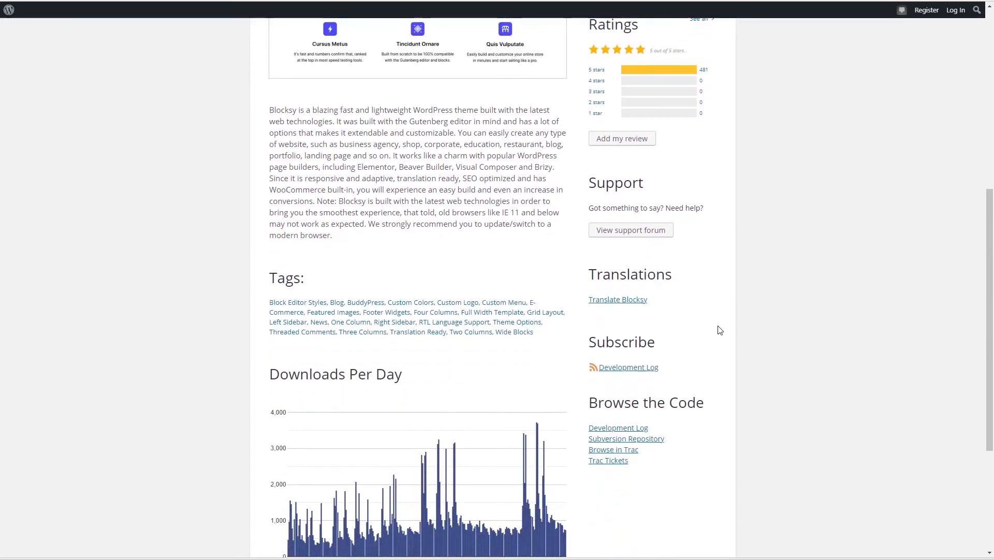
scroll(down, 3)
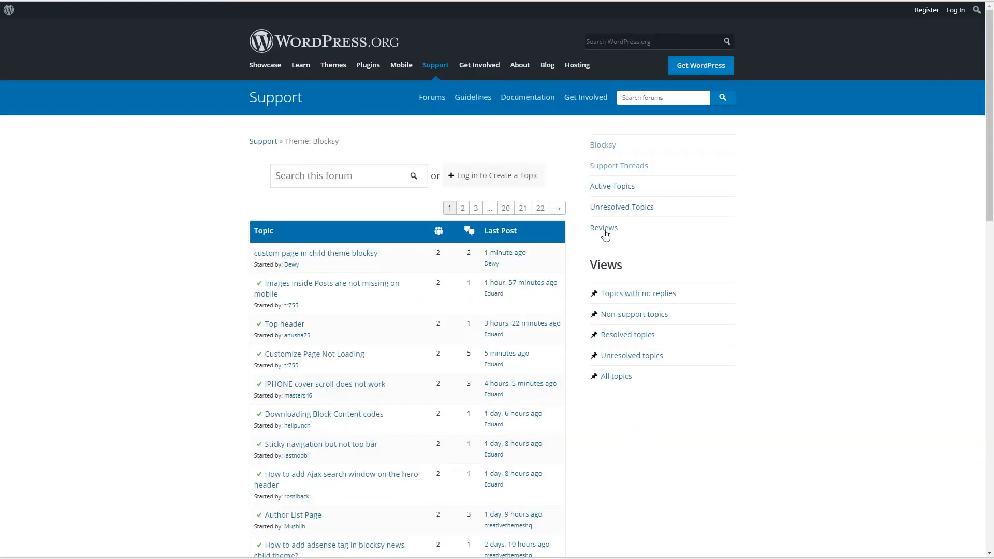
scroll(down, 3)
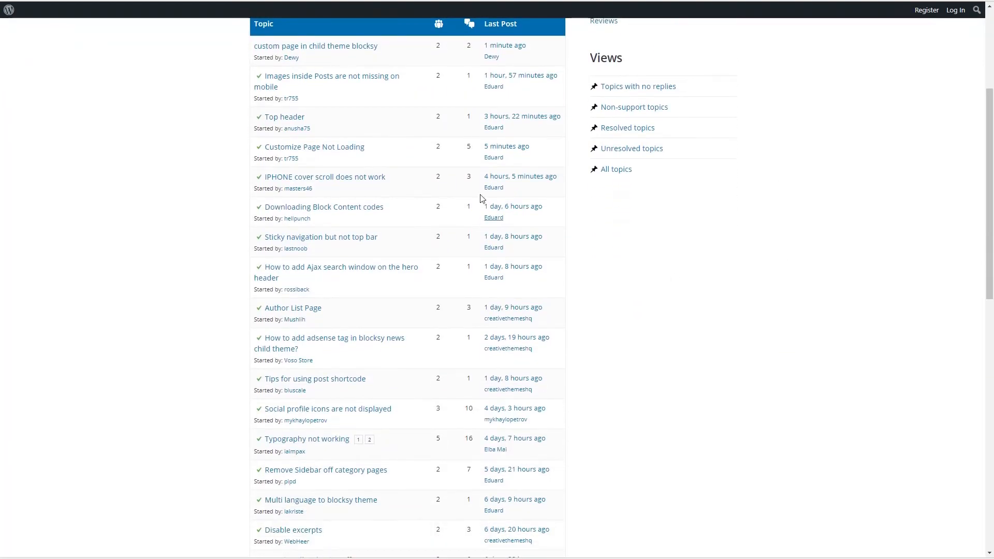
mouse_move(393, 252)
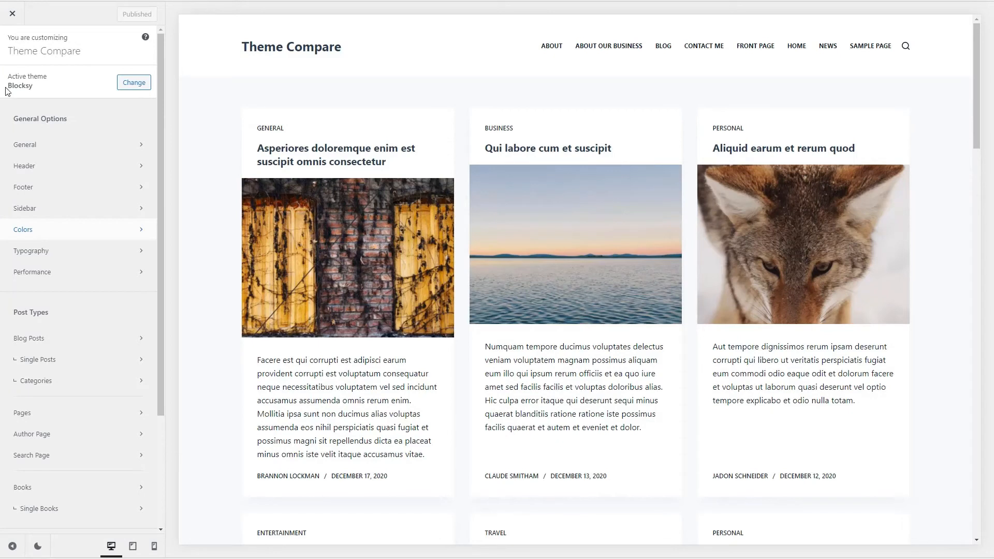
mouse_move(29, 89)
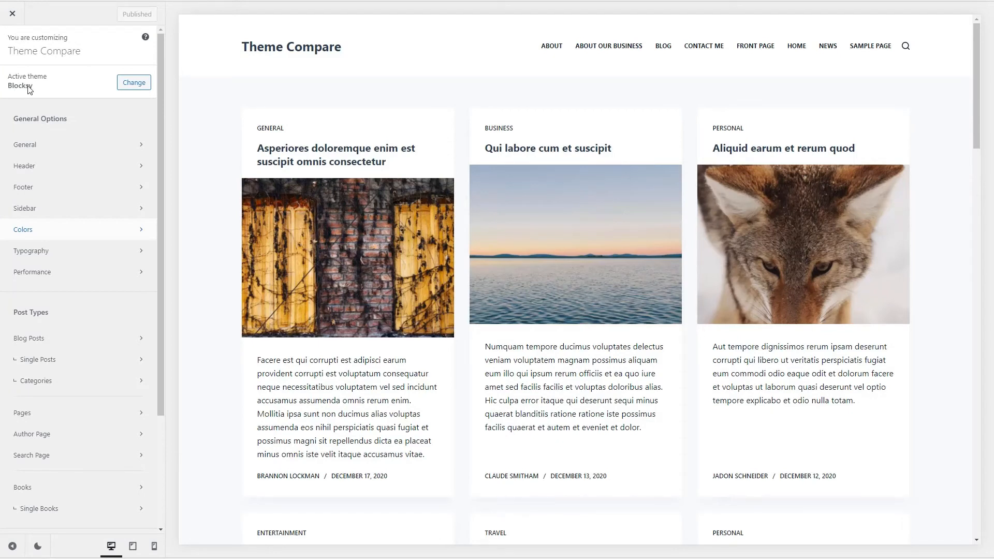
mouse_move(24, 233)
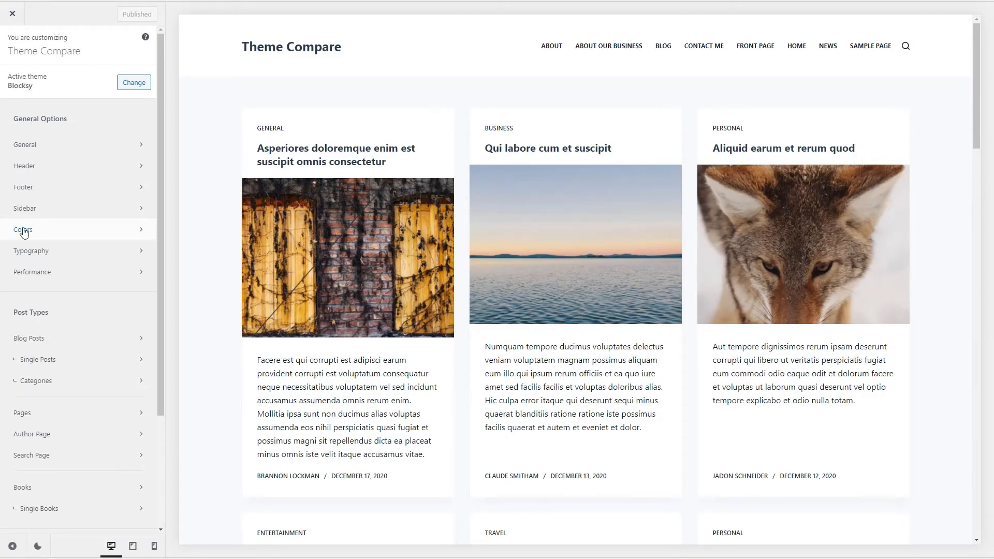
Change a dark colour in Blocksy's global palette to blue, publish it and view the live site.
click(23, 230)
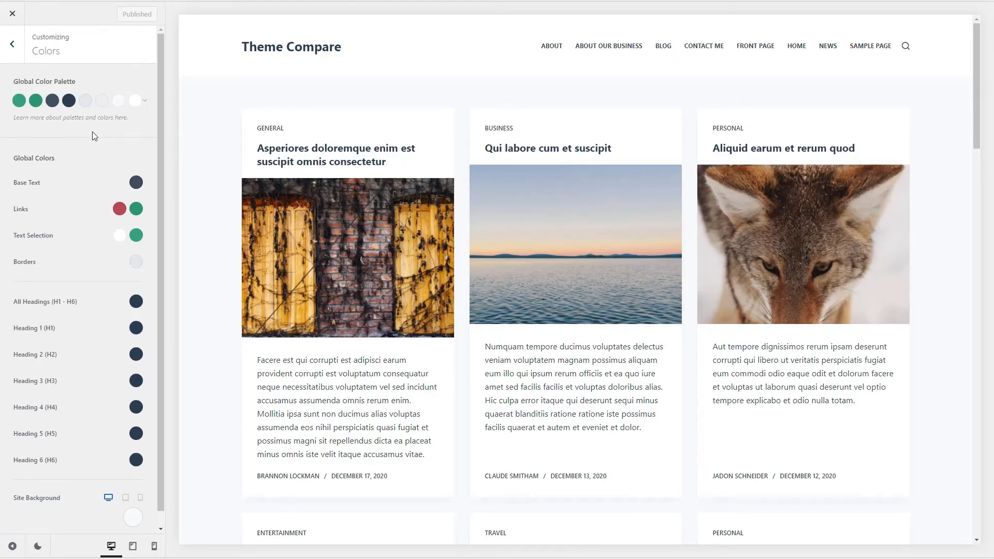
click(68, 100)
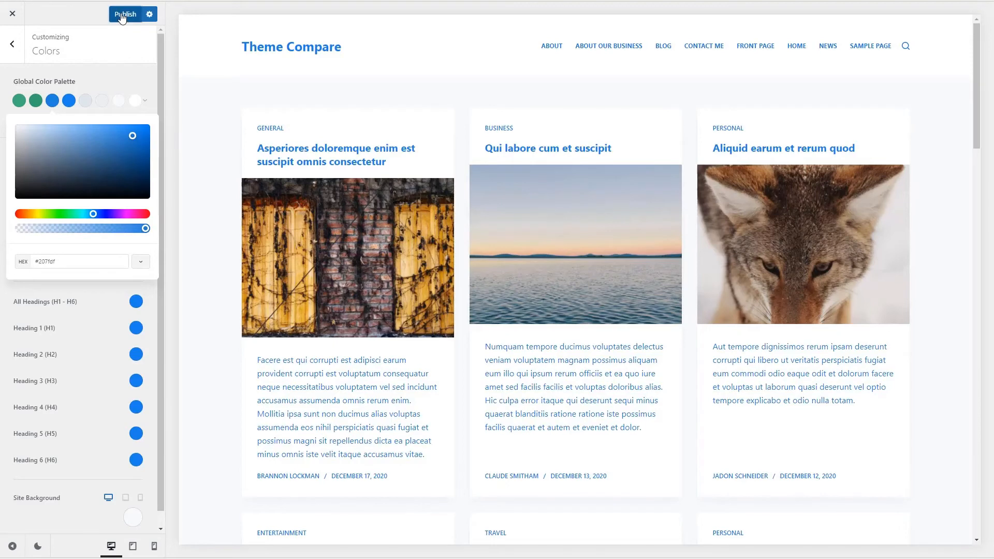
click(125, 13)
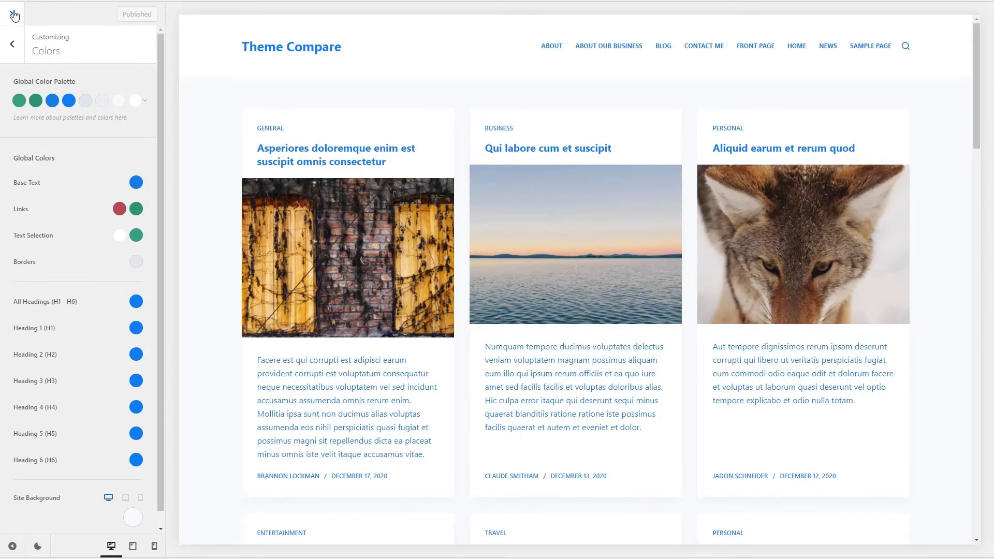
click(13, 13)
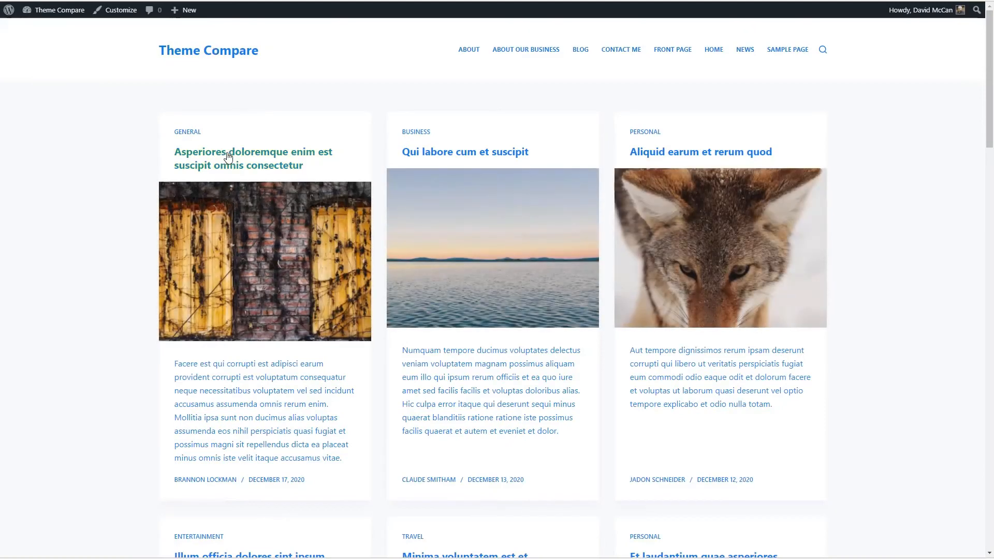
Check the Asperiores doloremque post's paragraph colour options in the block editor, then go to Pages.
click(253, 151)
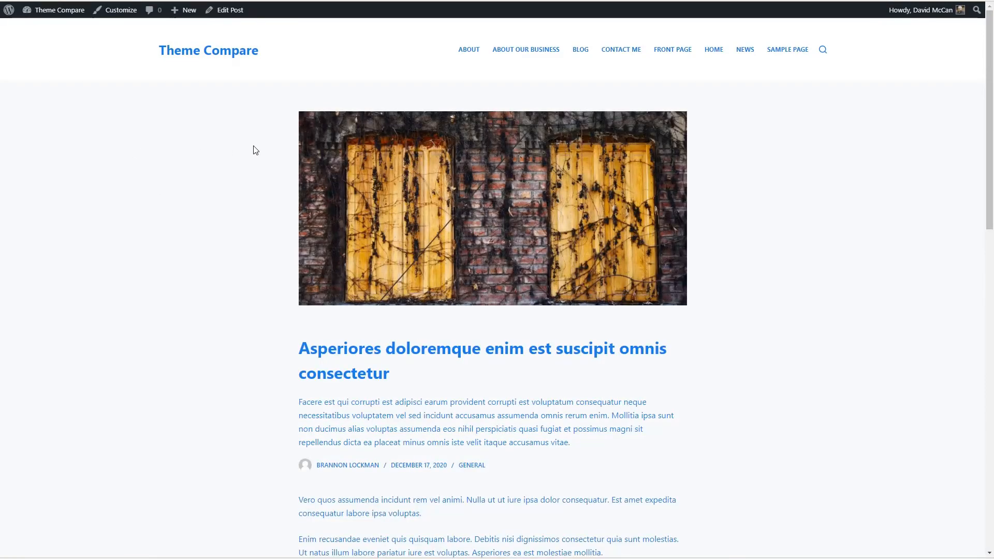
click(229, 9)
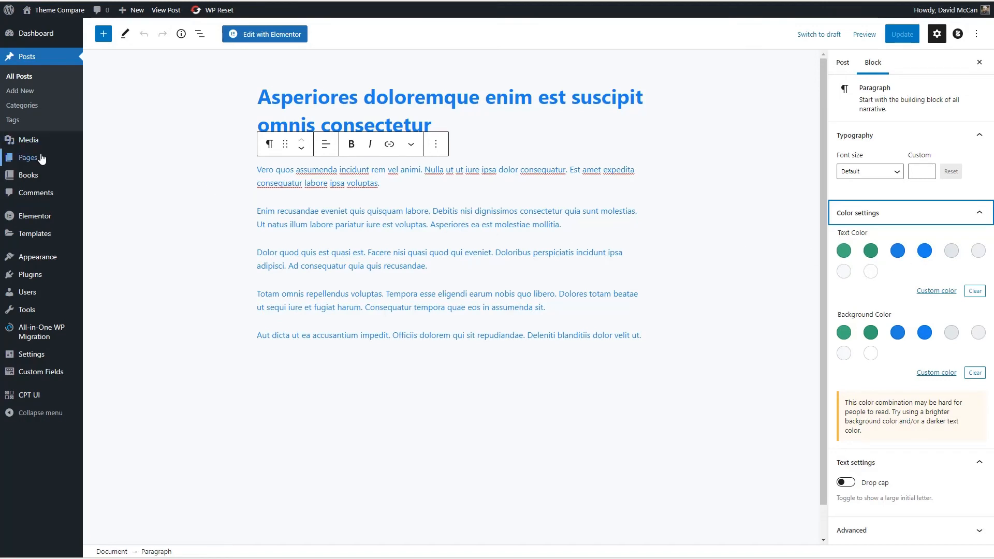
click(28, 157)
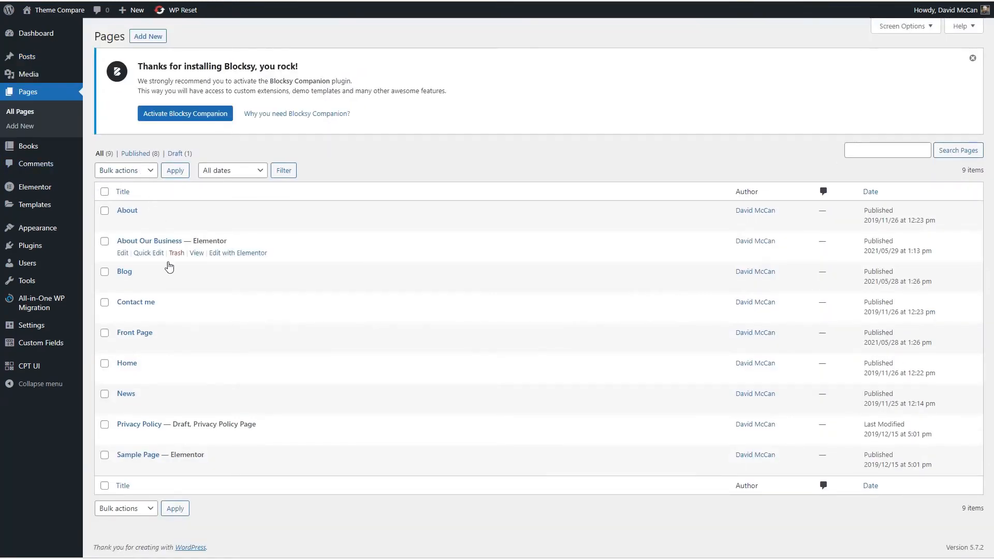
mouse_move(245, 467)
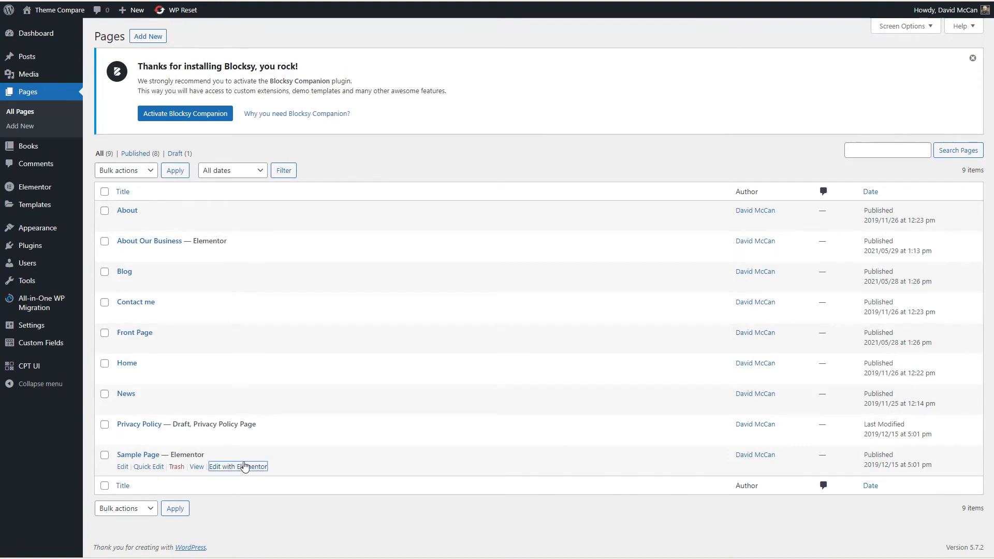
Edit Sample Page in Elementor and inspect the Text Color global choices listing Blocksy's palette.
click(237, 468)
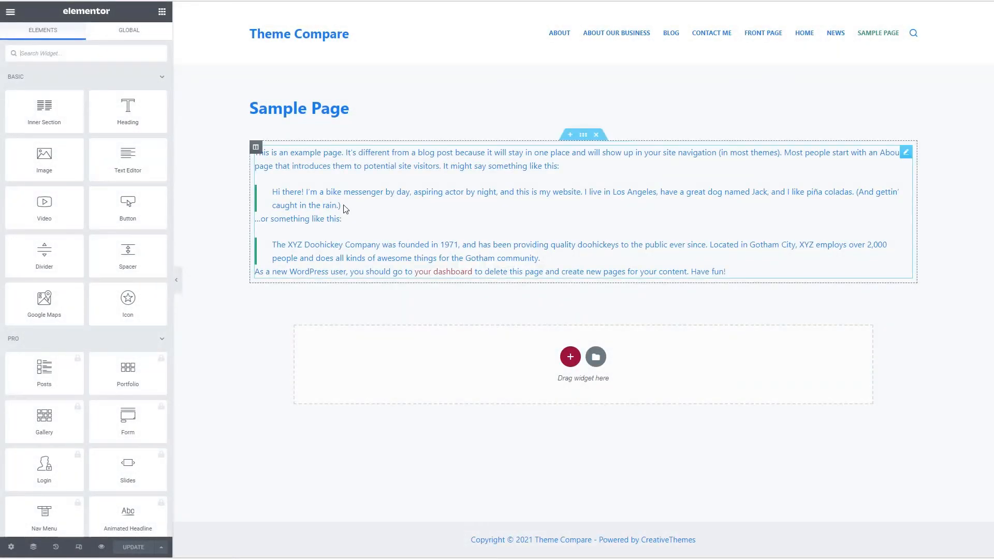
click(905, 153)
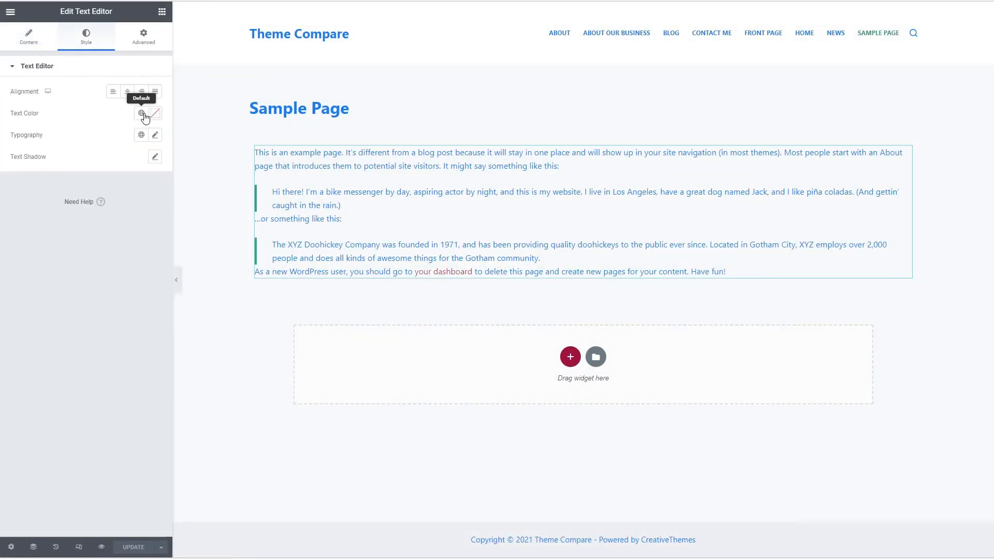
click(142, 113)
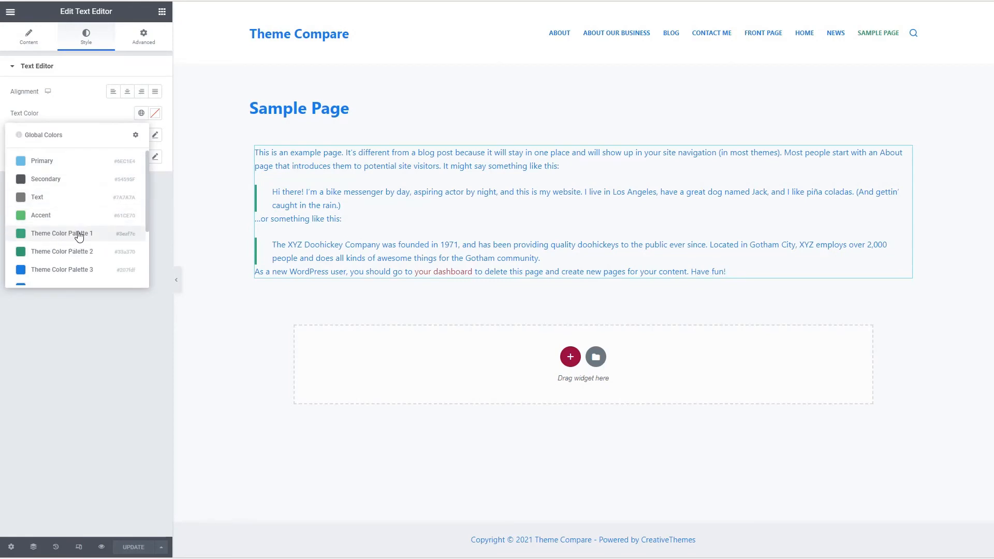
scroll(down, 3)
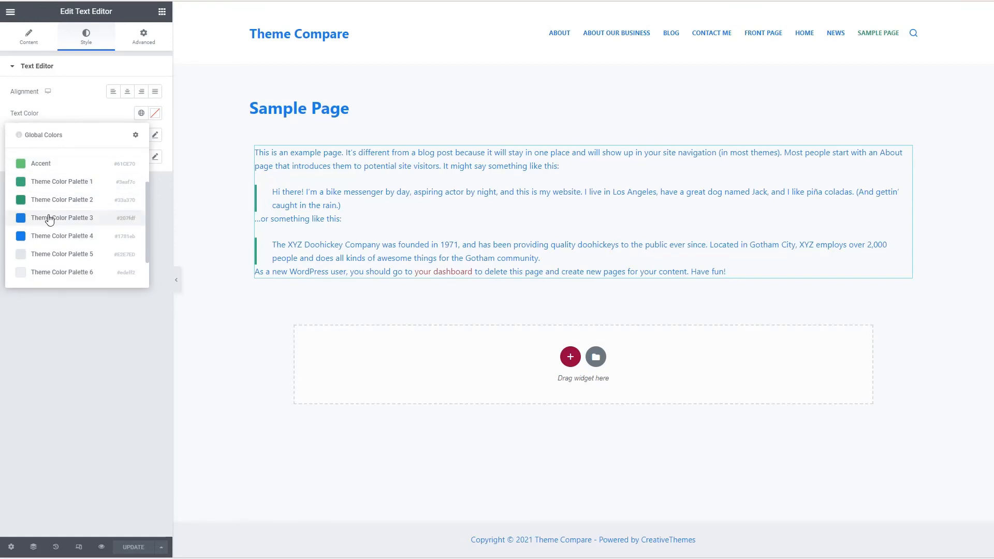
click(10, 12)
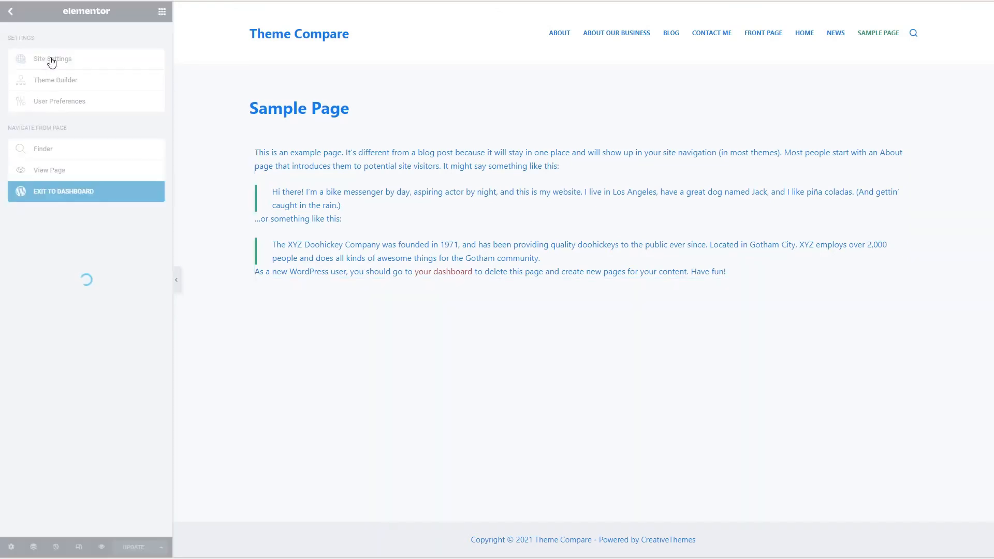
View Elementor's Global Colors, which list only Primary, Secondary, Text and Accent.
click(53, 58)
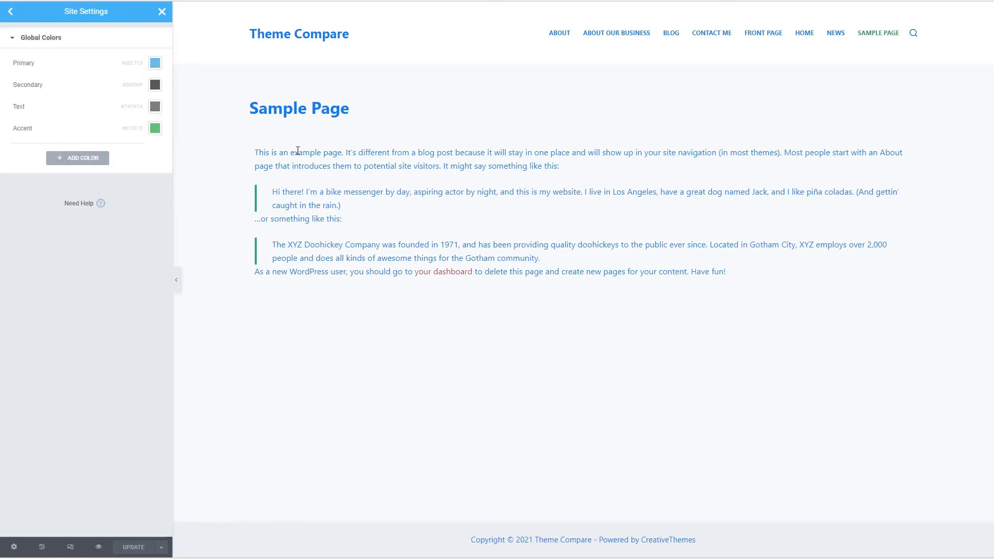
mouse_move(285, 164)
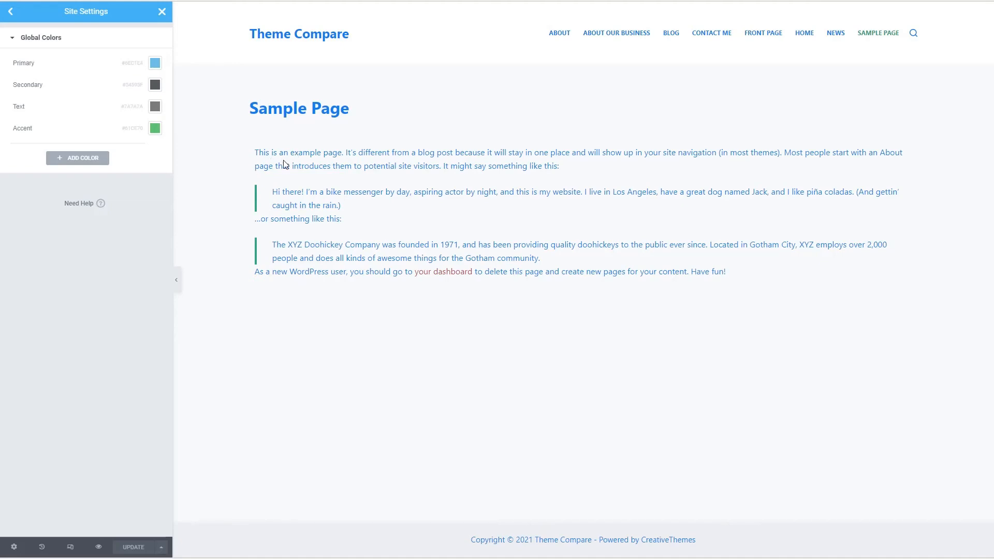
mouse_move(254, 167)
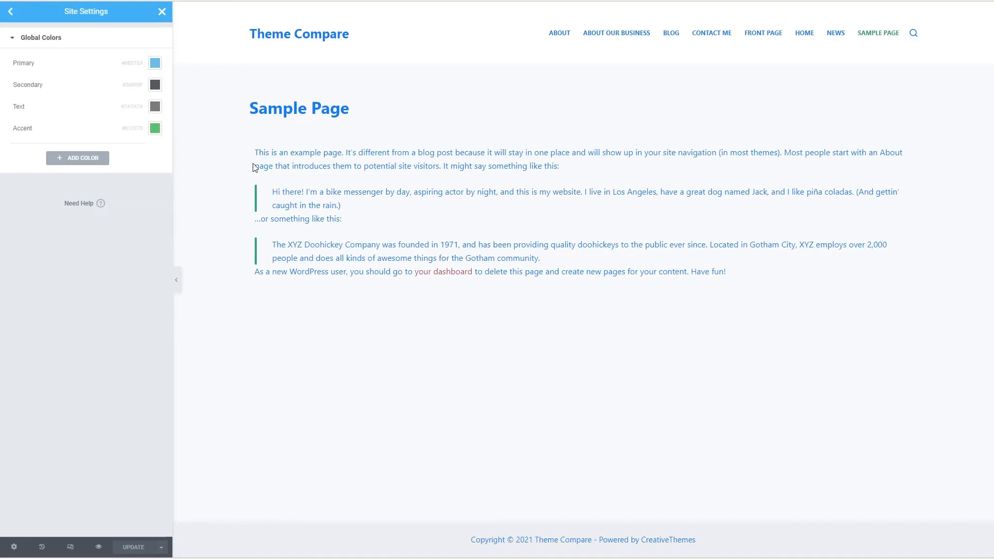